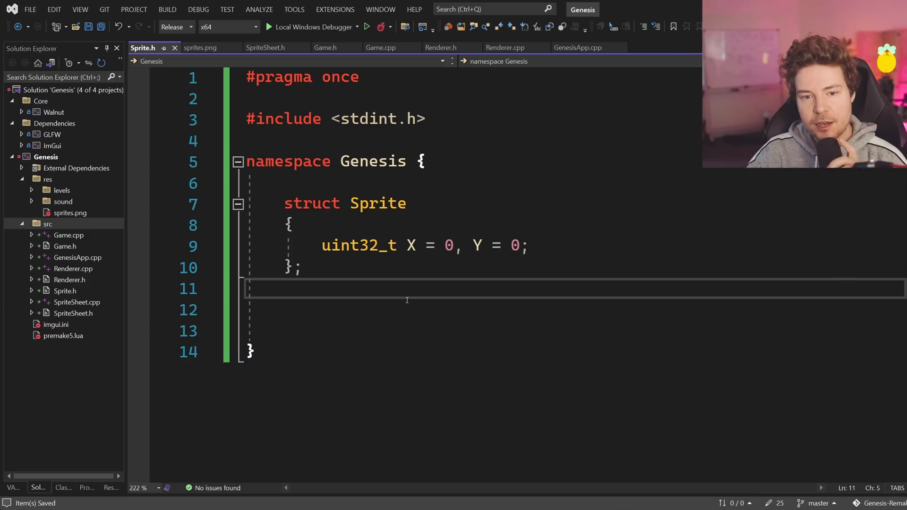
- Bring up the Eclipse window with the Java Sprite class and its static sprites
{"action": "double_click", "coordinate": [377, 203]}
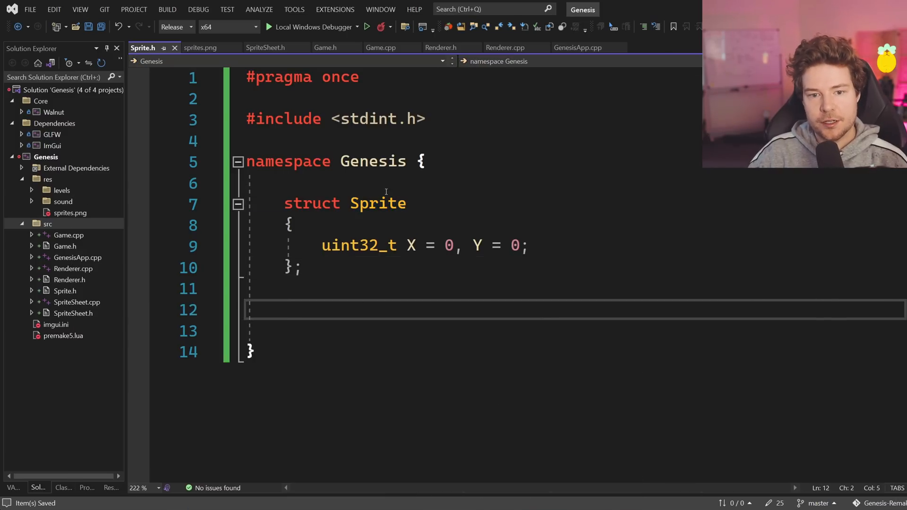
{"action": "double_click", "coordinate": [378, 203]}
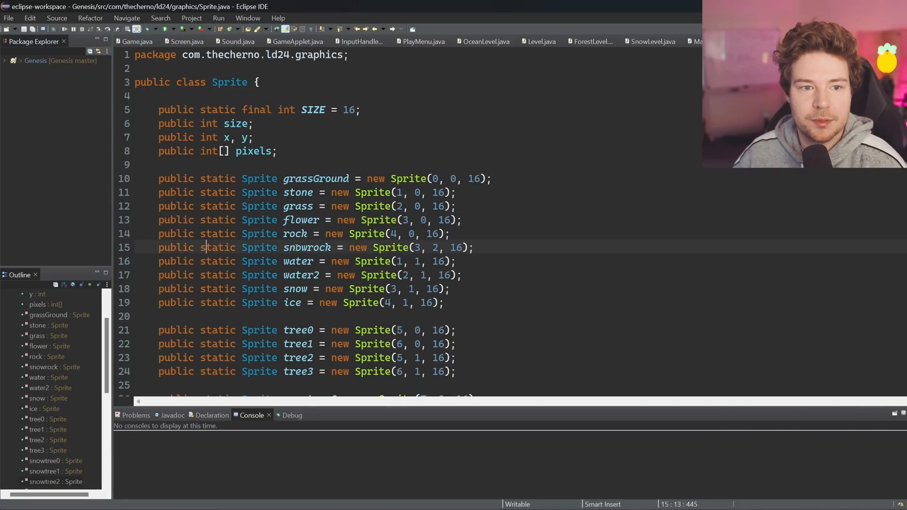
- Return to the Sprite.h tab in Visual Studio
{"action": "double_click", "coordinate": [229, 82]}
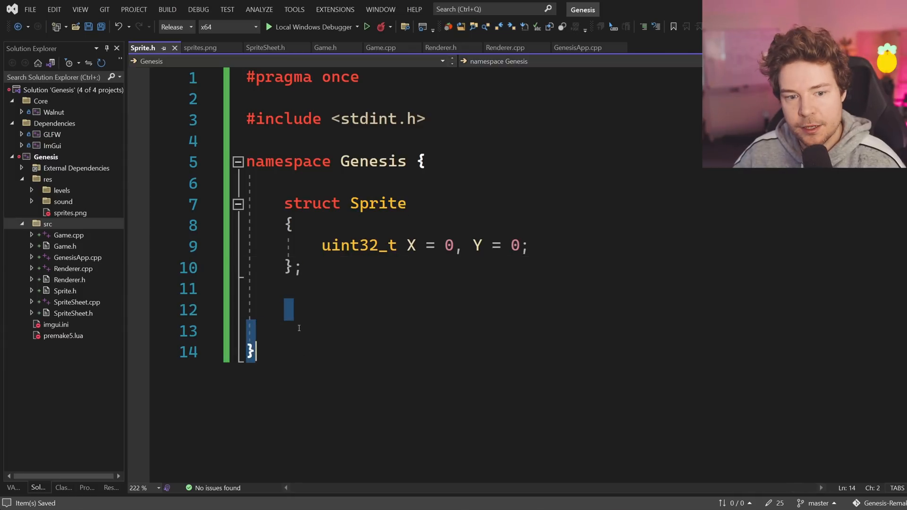
- Declare a global 'Sprite sprite;' in Sprite.h
{"action": "type", "text": "Sprite"}
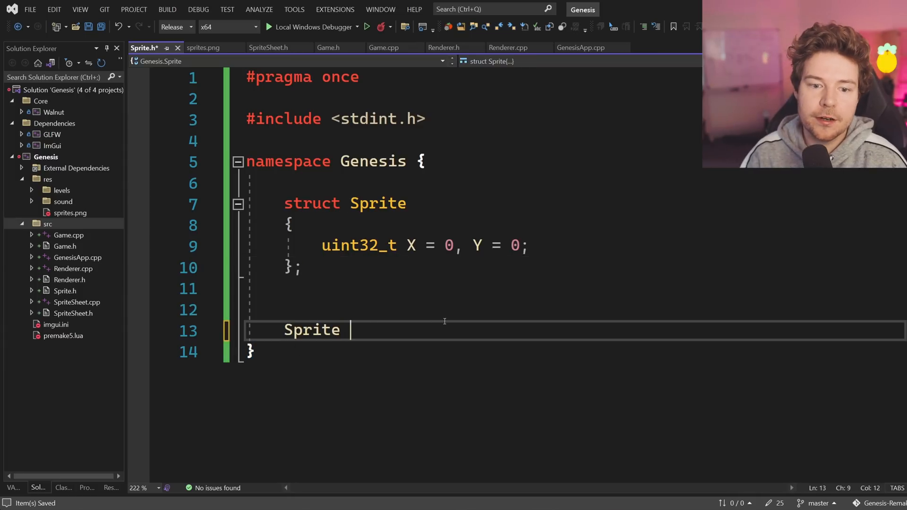
{"action": "type", "text": "sprite;"}
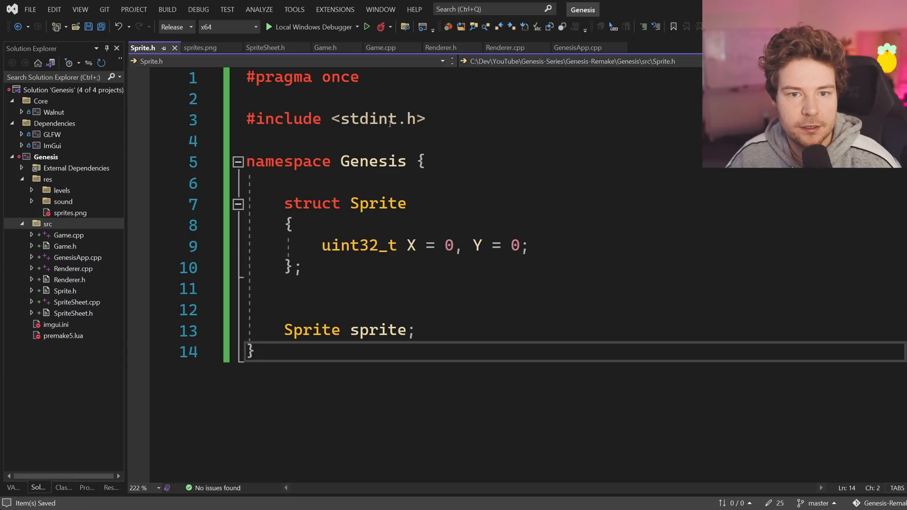
- Paste Sprite.h's contents into Game.cpp below the Game.h include, glancing at Renderer.cpp
{"action": "left_click", "coordinate": [380, 47]}
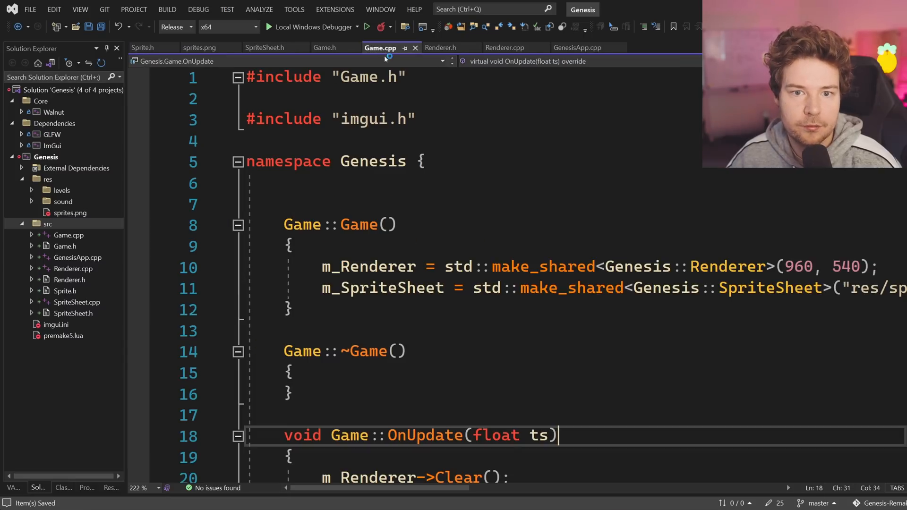
{"action": "type", "text": "#include \"Sprite.h"}
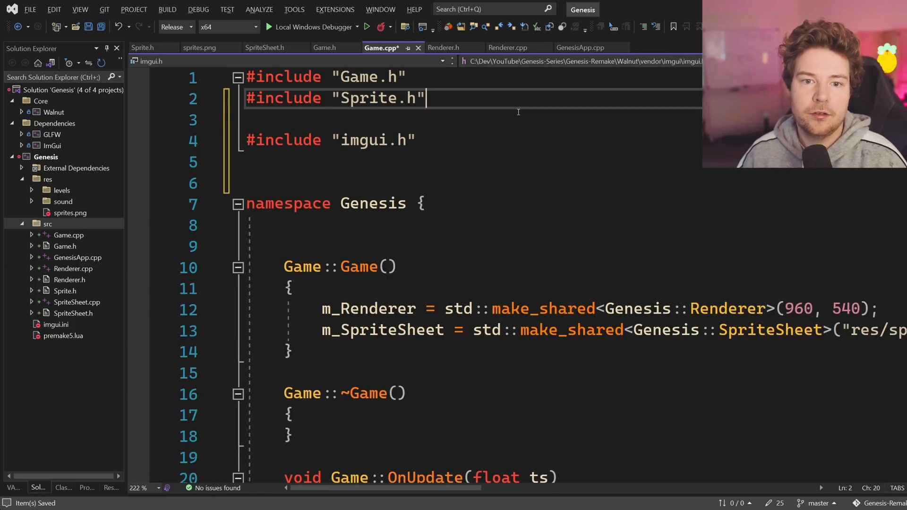
{"action": "key", "text": "ctrl+s"}
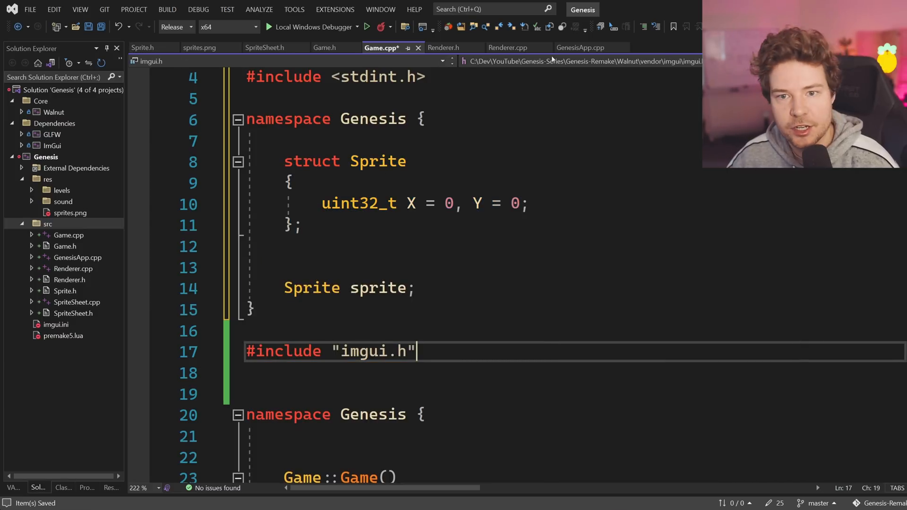
{"action": "left_click", "coordinate": [509, 47]}
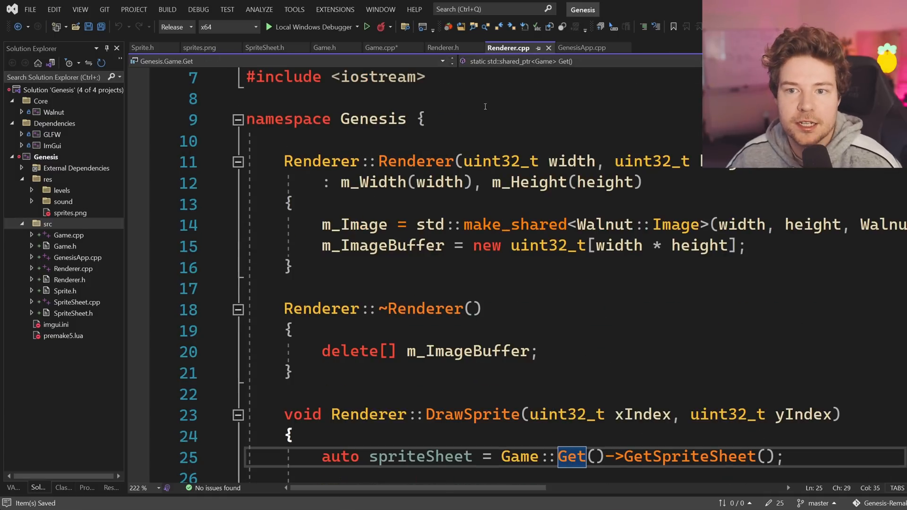
{"action": "left_click", "coordinate": [382, 47]}
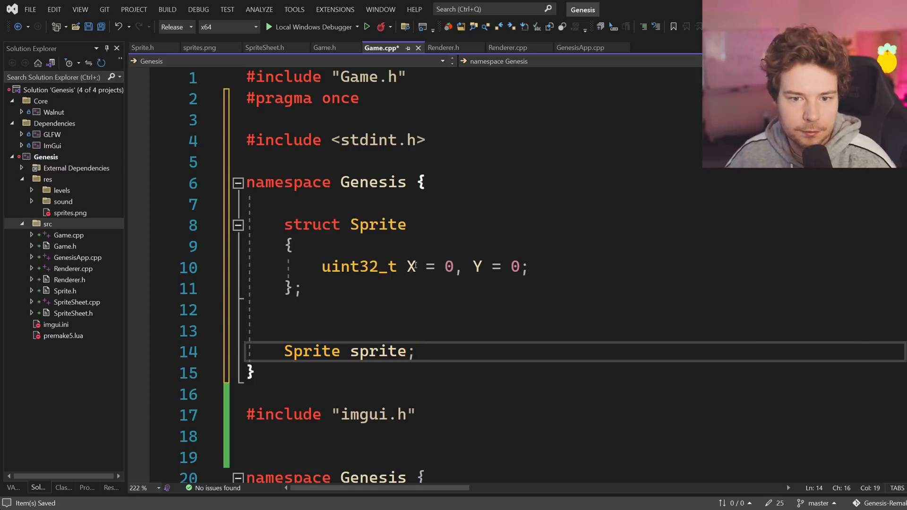
- Prefix 'extern' to the pasted sprite declaration in Game.cpp
{"action": "left_click", "coordinate": [68, 235]}
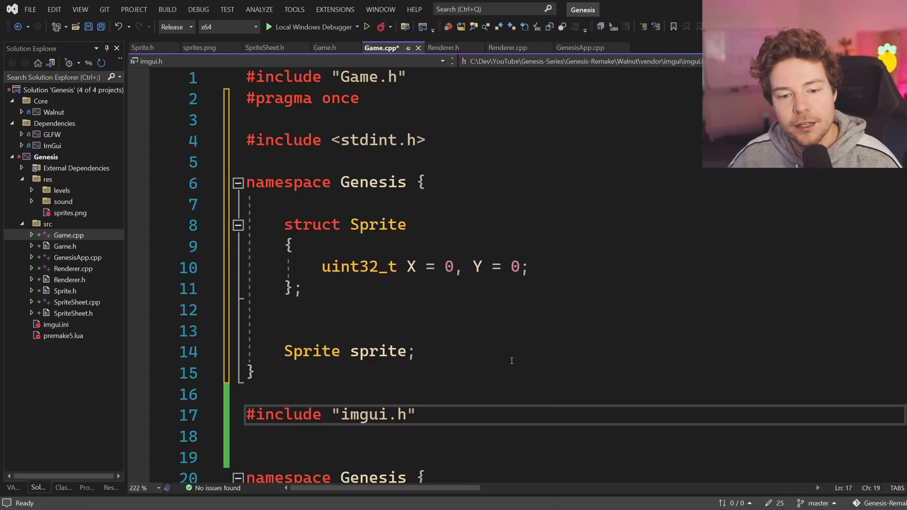
{"action": "type", "text": "e"}
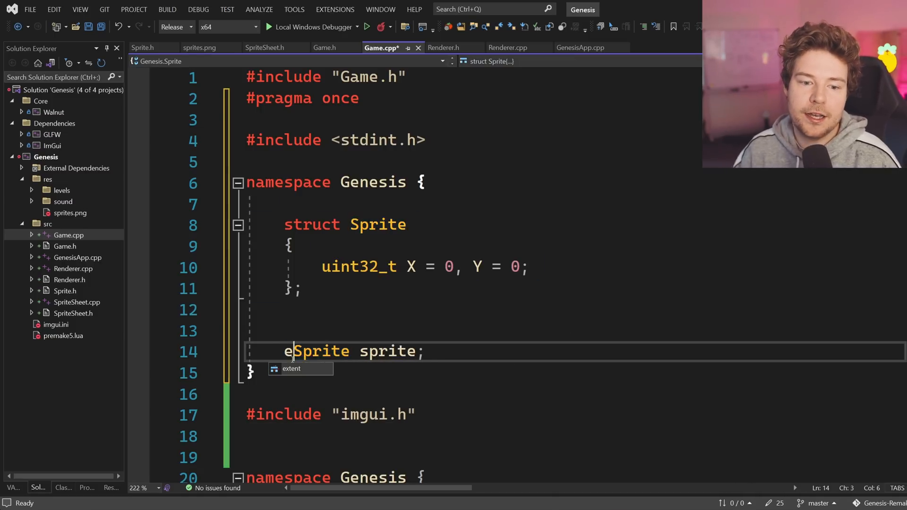
{"action": "type", "text": "xtern"}
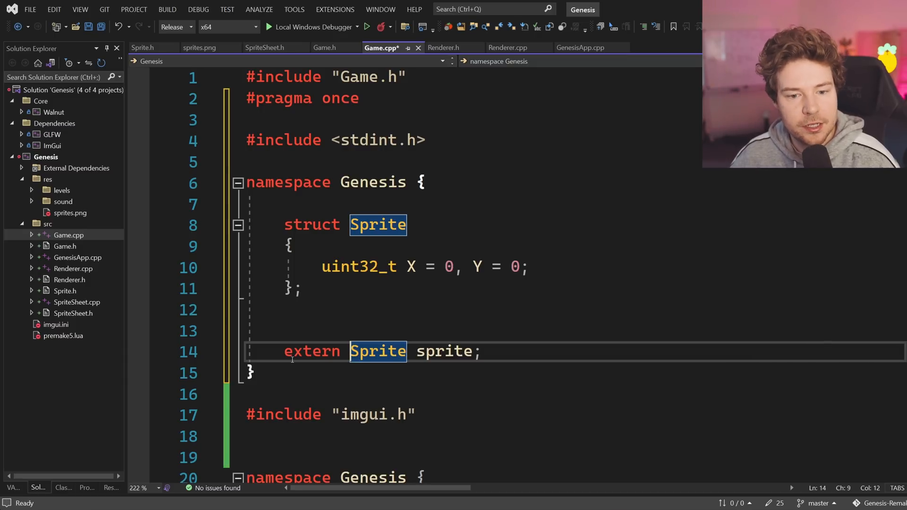
- Mark the sprite variable in Sprite.h as 'static'
{"action": "left_click", "coordinate": [505, 47]}
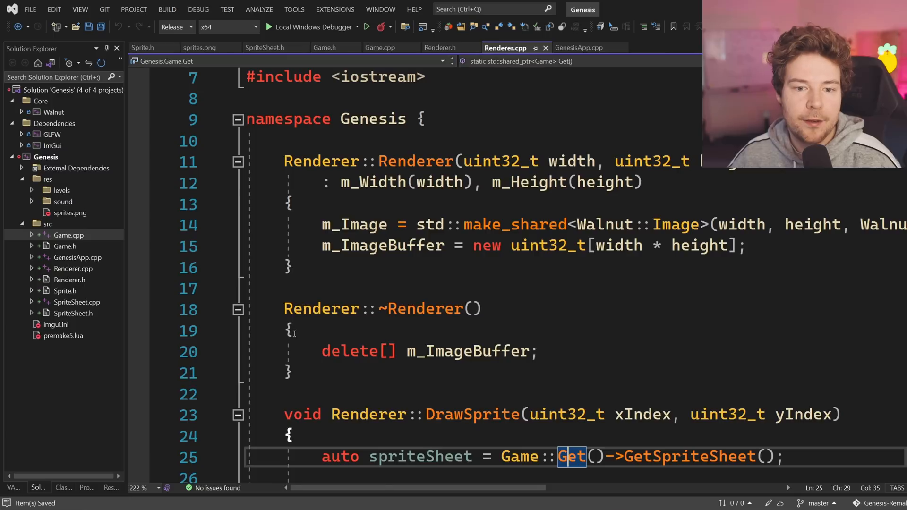
{"action": "left_click", "coordinate": [142, 47]}
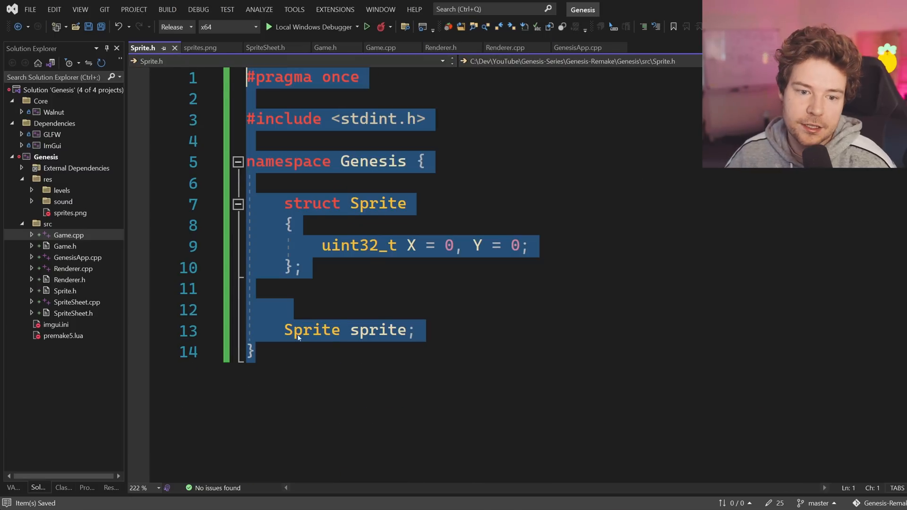
{"action": "type", "text": "static"}
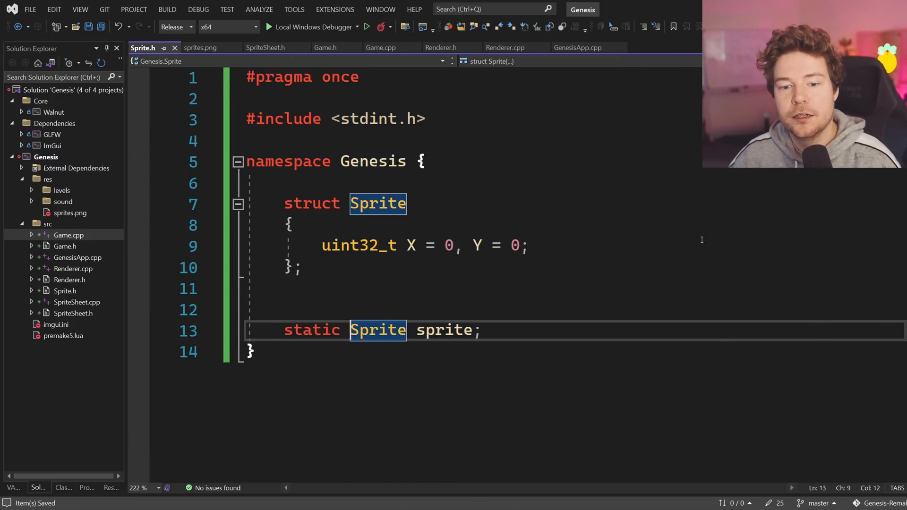
{"action": "left_click", "coordinate": [381, 47]}
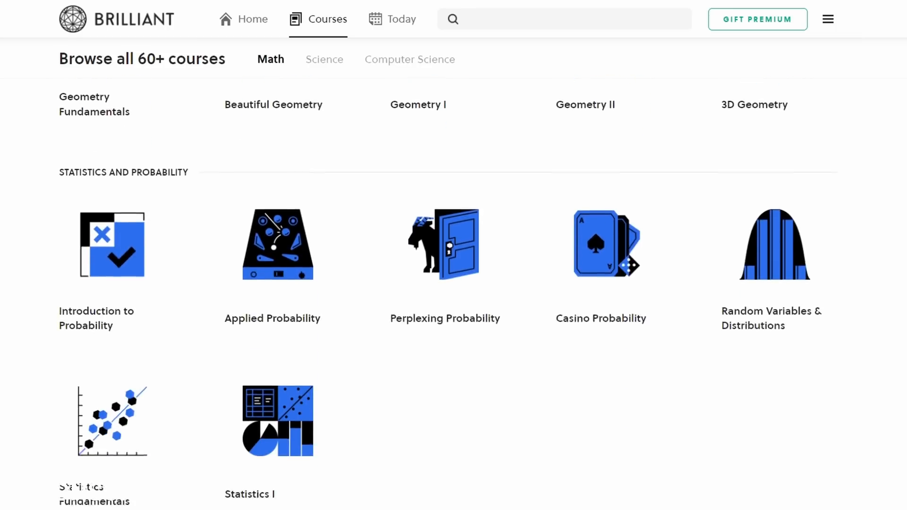
- Browse Brilliant's courses, folding the box net and adding rectangles under the curve
{"action": "scroll", "scroll_direction": "down", "scroll_amount": 3}
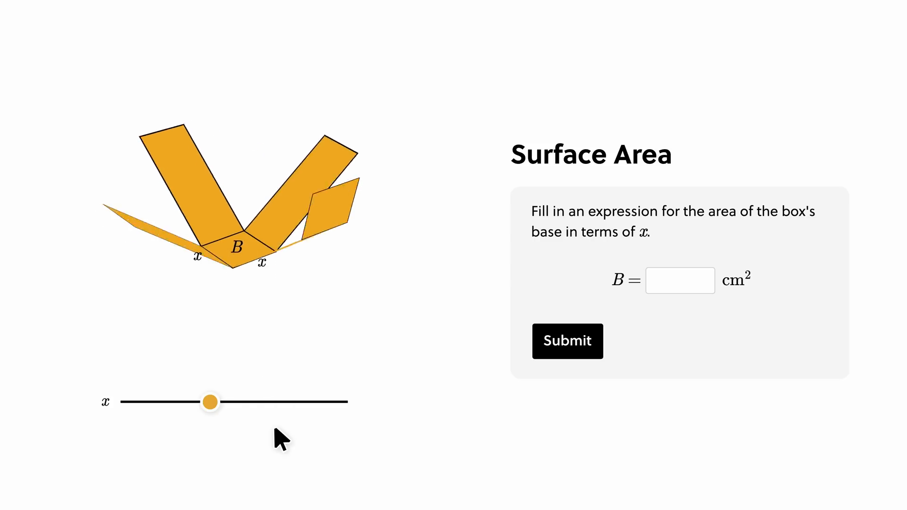
{"action": "left_click_drag", "start_coordinate": [209, 403], "coordinate": [529, 419]}
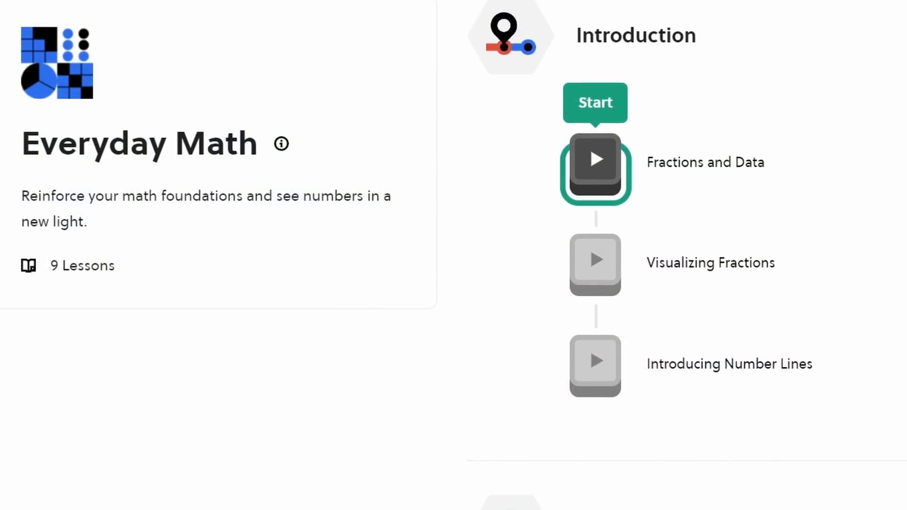
{"action": "left_click", "coordinate": [594, 168]}
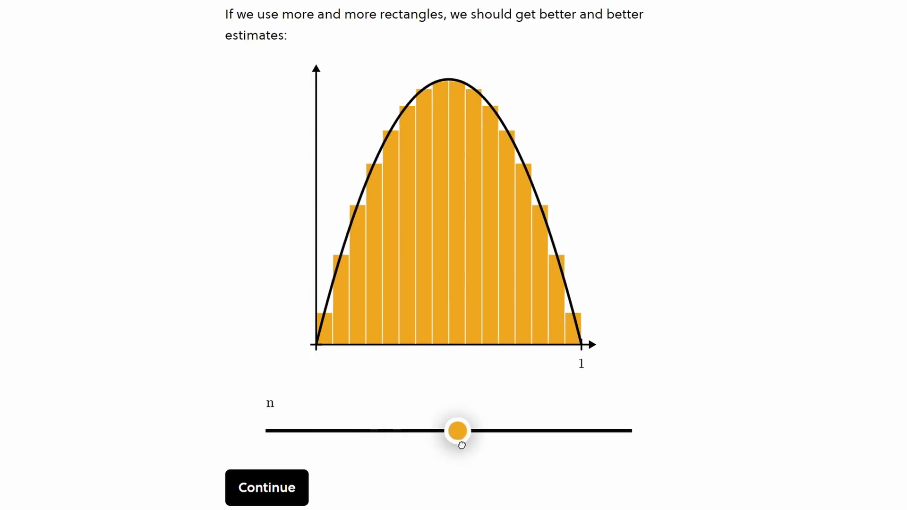
{"action": "left_click_drag", "start_coordinate": [455, 430], "coordinate": [576, 431]}
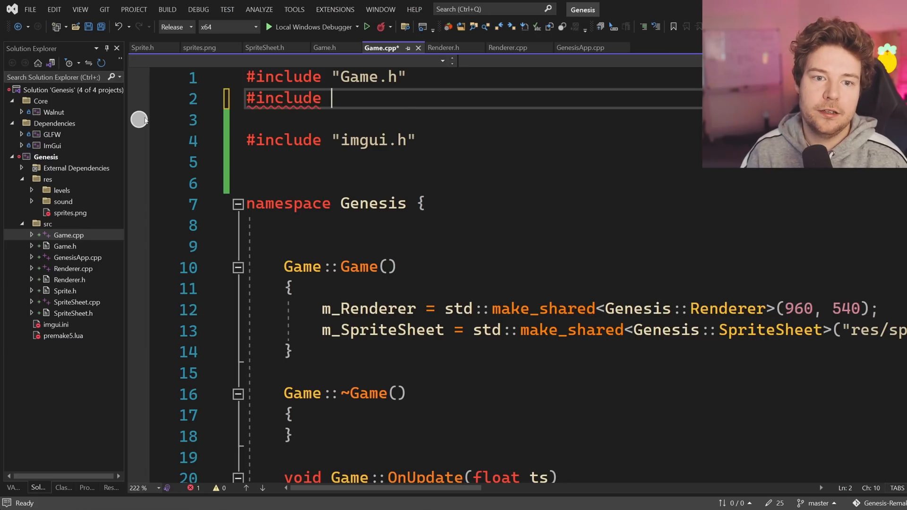
- Include "Sprite.h" in Renderer.cpp and bring up the Genesis project's build actions
{"action": "type", "text": "\"Sprite.h\""}
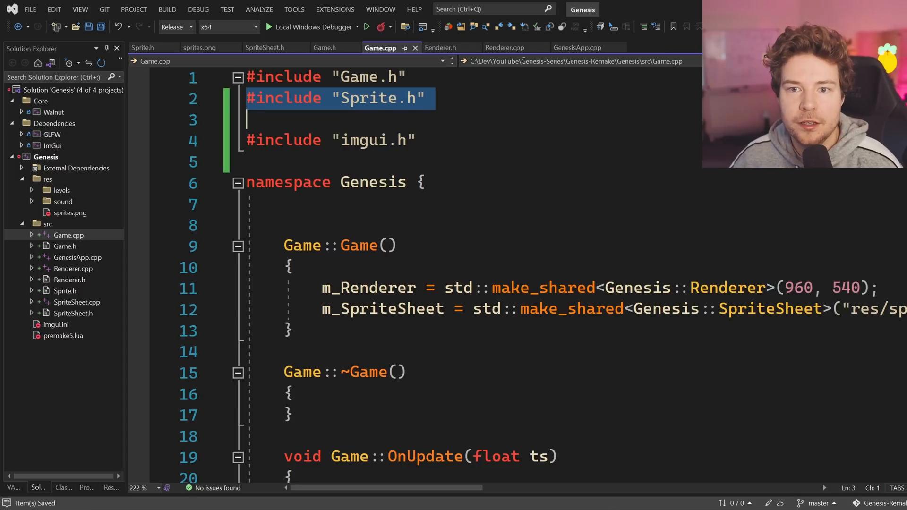
{"action": "left_click", "coordinate": [143, 47]}
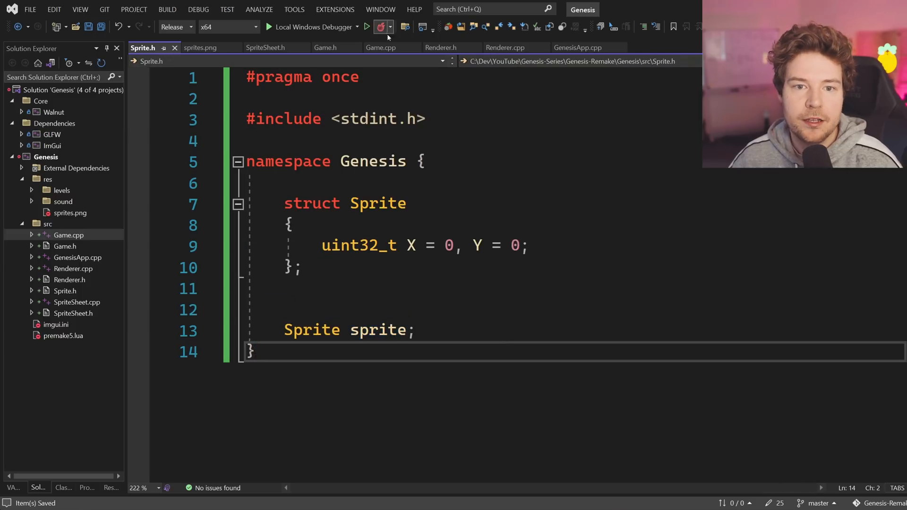
{"action": "left_click", "coordinate": [504, 47]}
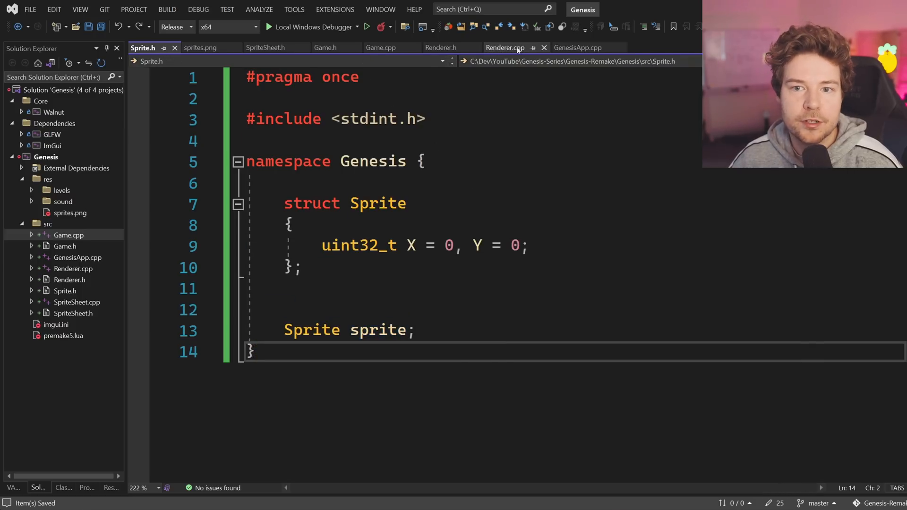
{"action": "left_click", "coordinate": [504, 47]}
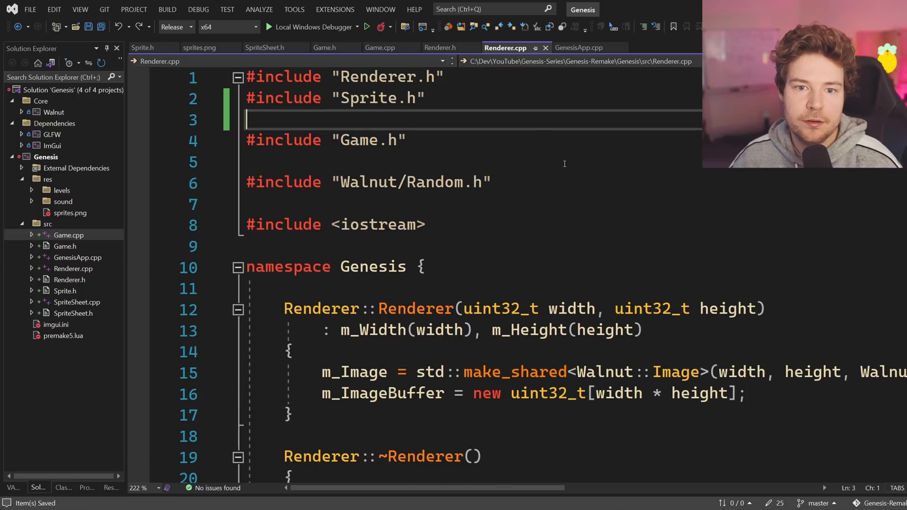
{"action": "right_click", "coordinate": [45, 157]}
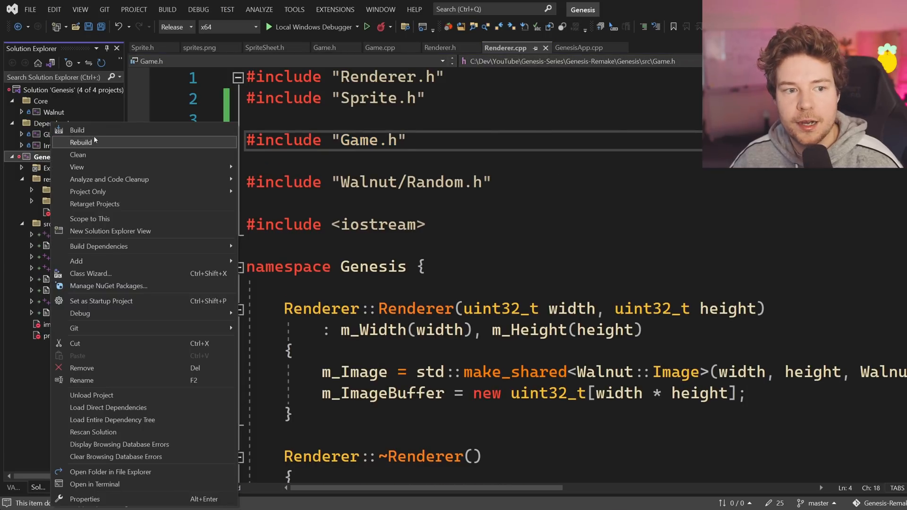
- Rebuild the project and review the LNK2005/LNK1169 'sprite already defined' linker errors
{"action": "left_click", "coordinate": [81, 142]}
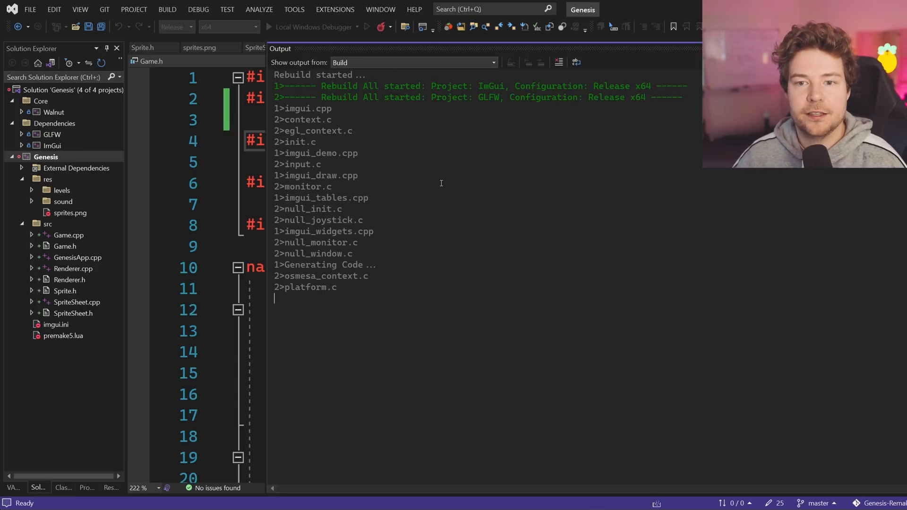
{"action": "left_click", "coordinate": [317, 48]}
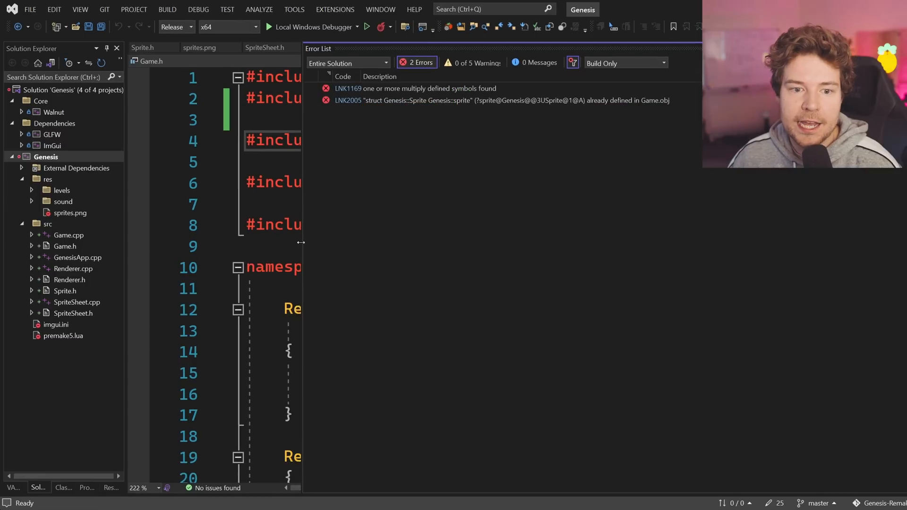
{"action": "key", "text": "ctrl+tab"}
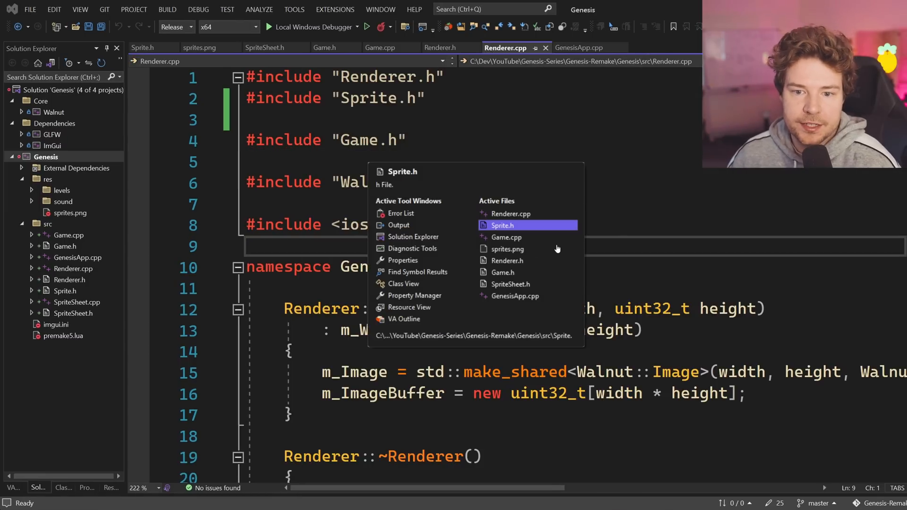
- Switch to Sprite.h and start rewriting the global sprite declaration
{"action": "left_click", "coordinate": [502, 225]}
{"action": "type", "text": "Sprite sprite;"}
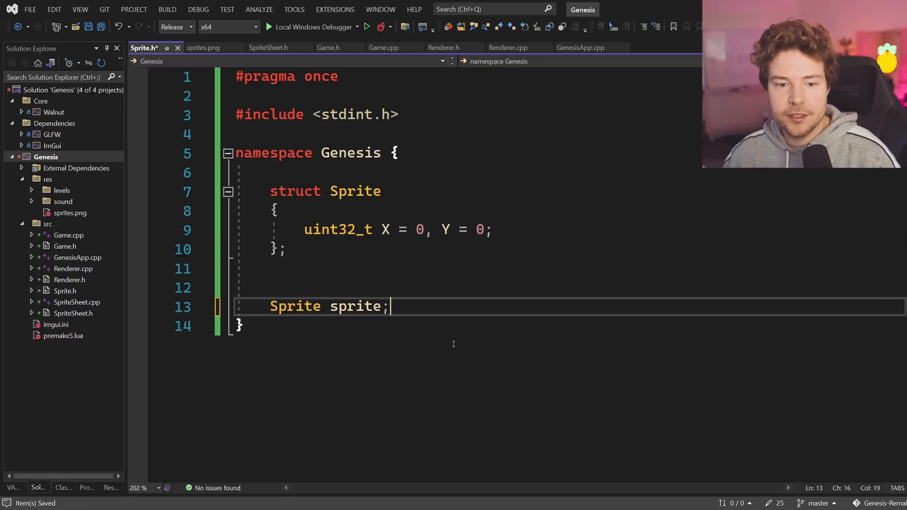
{"action": "type", "text": "static"}
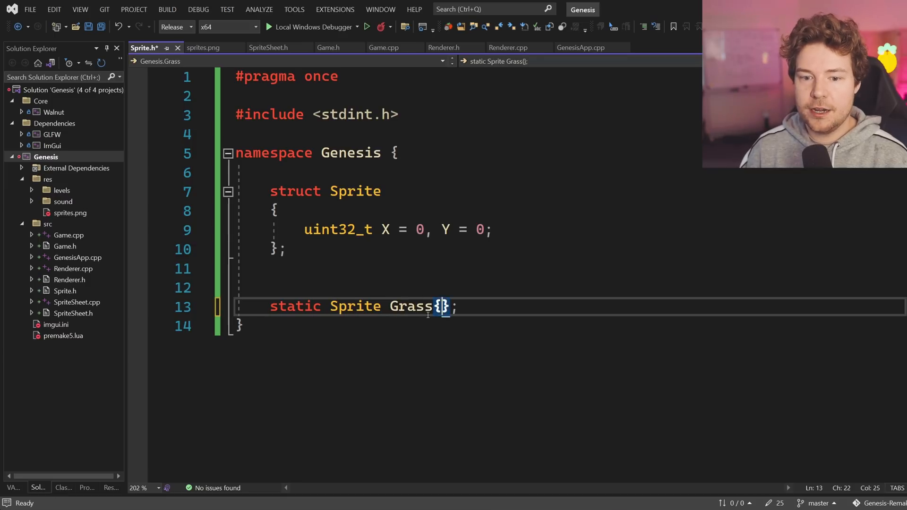
- Make the declaration 'static Sprite Grass{2, 7};', build, and collapse the Sprite struct
{"action": "type", "text": "2, 7"}
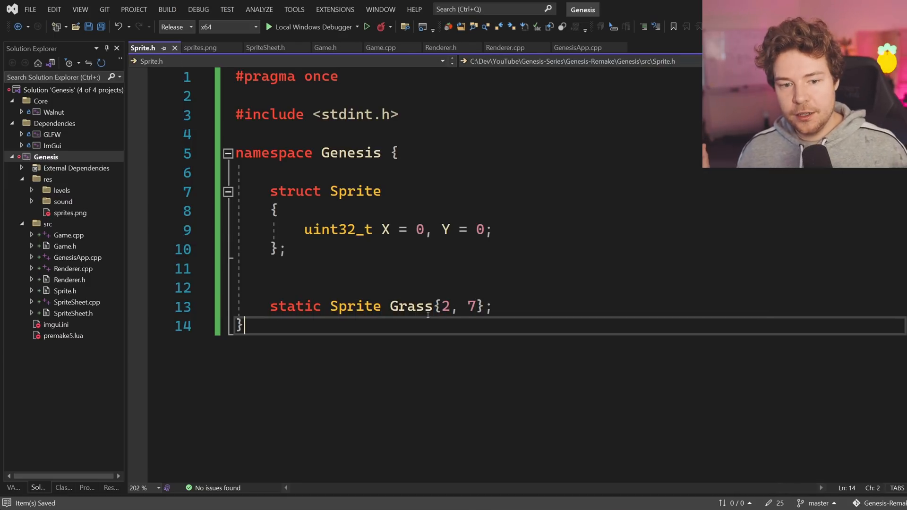
{"action": "double_click", "coordinate": [295, 306]}
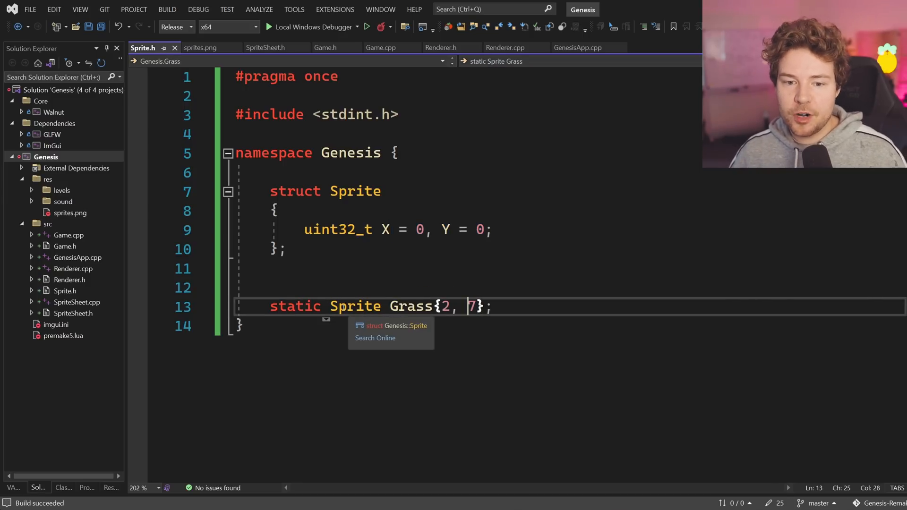
{"action": "double_click", "coordinate": [410, 306]}
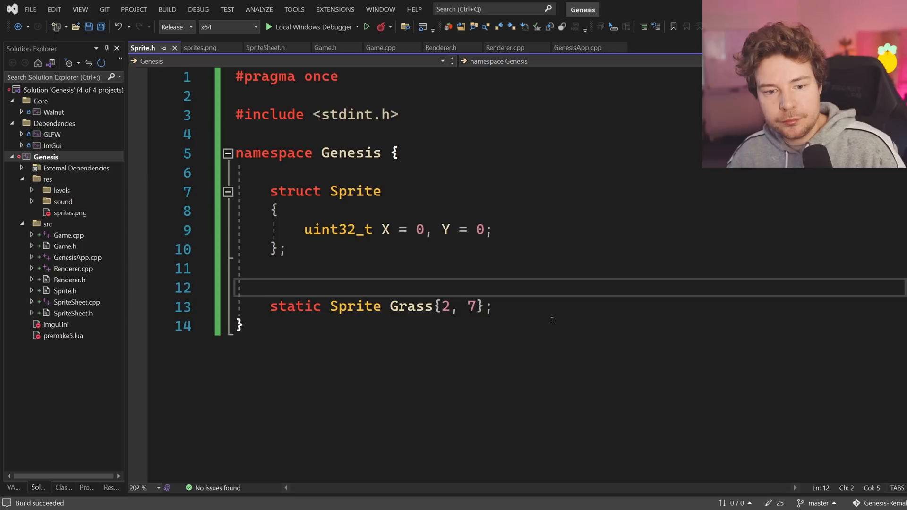
{"action": "left_click_drag", "start_coordinate": [269, 306], "coordinate": [492, 306]}
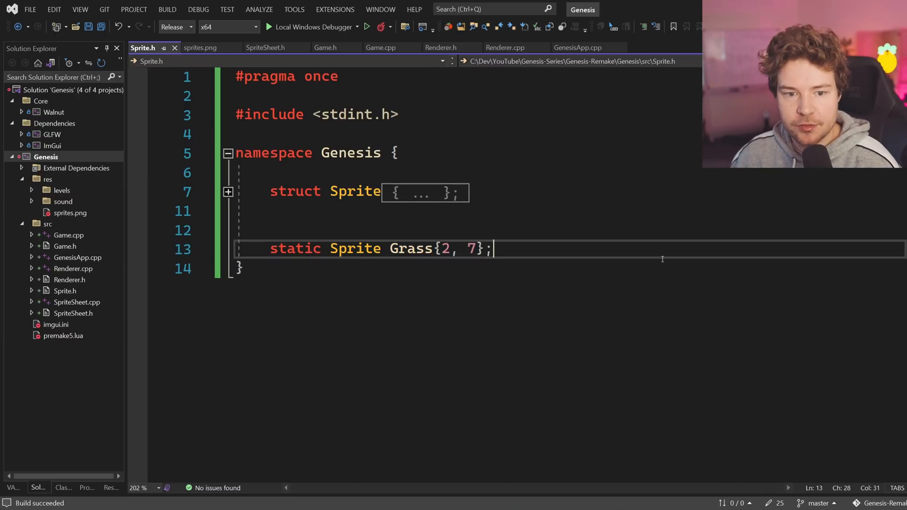
- Sketch a 'class Class {' and select the whole static Grass declaration
{"action": "type", "text": "clas"}
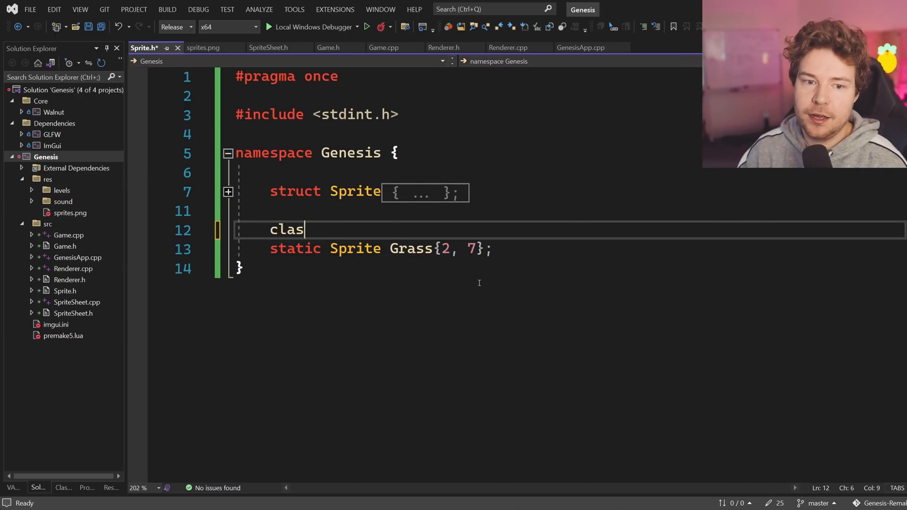
{"action": "type", "text": "s Class {"}
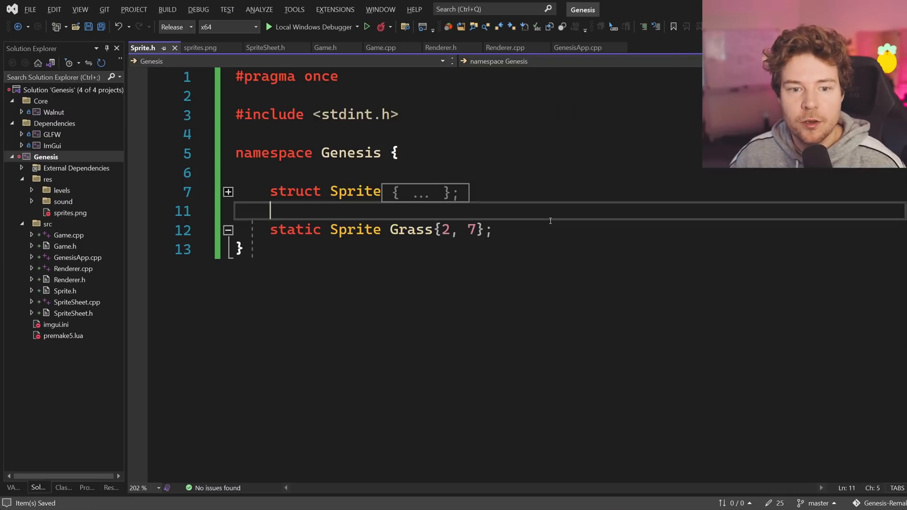
{"action": "double_click", "coordinate": [295, 230]}
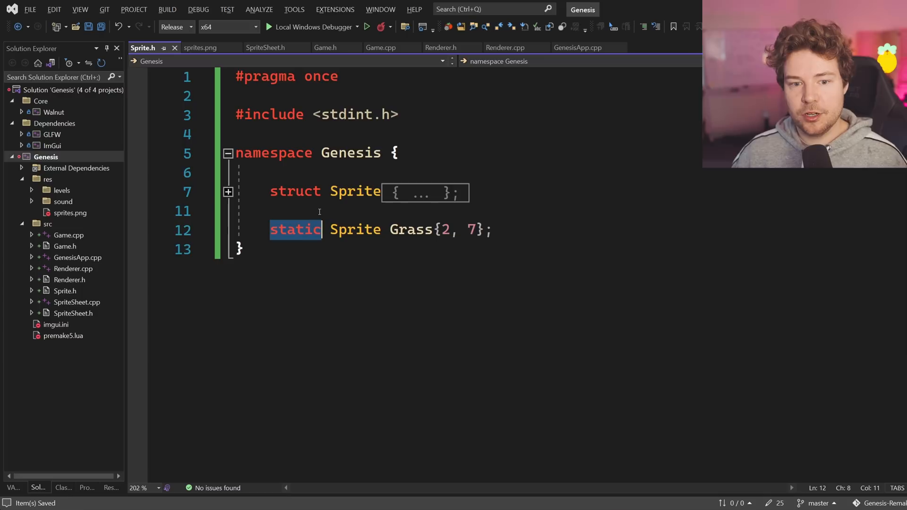
{"action": "double_click", "coordinate": [411, 229]}
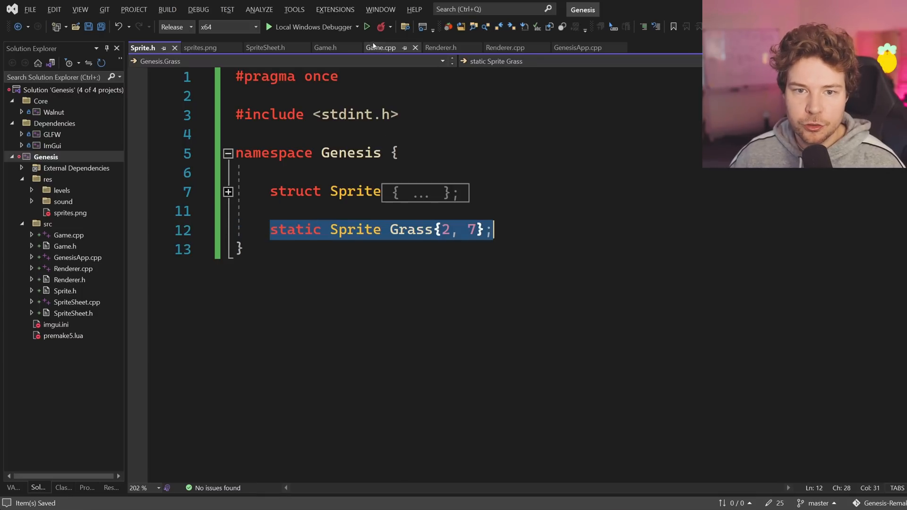
- Add a file-scope 'static Sprite S;' to Game.cpp below its includes
{"action": "left_click", "coordinate": [380, 47]}
{"action": "type", "text": "#include \"Sprite.h"}
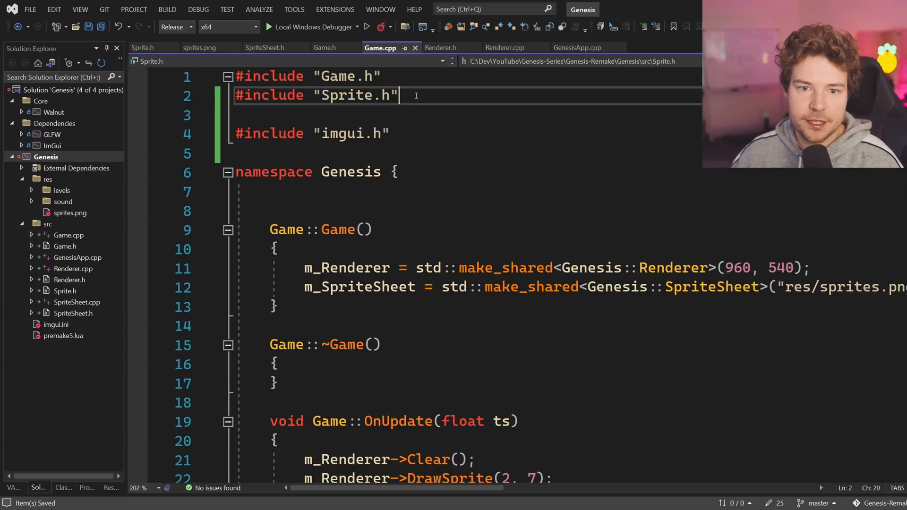
{"action": "type", "text": "static Spr"}
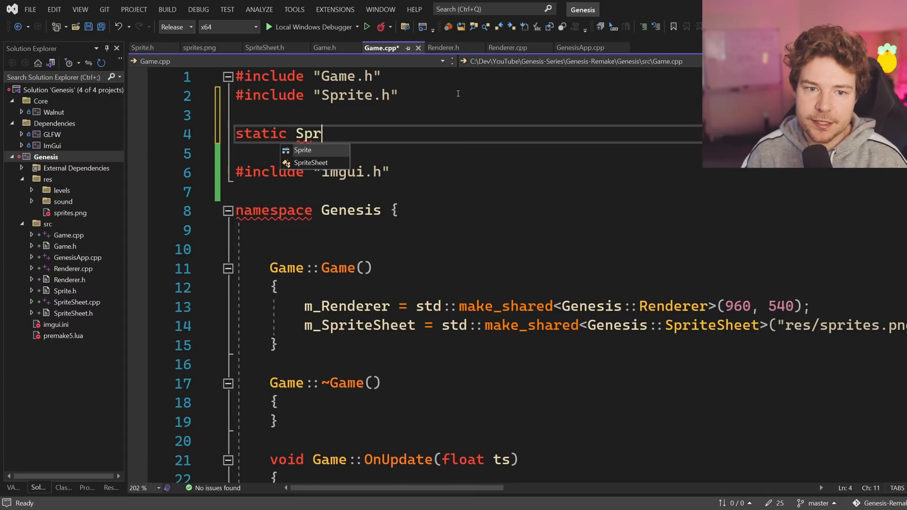
{"action": "type", "text": "ite S;"}
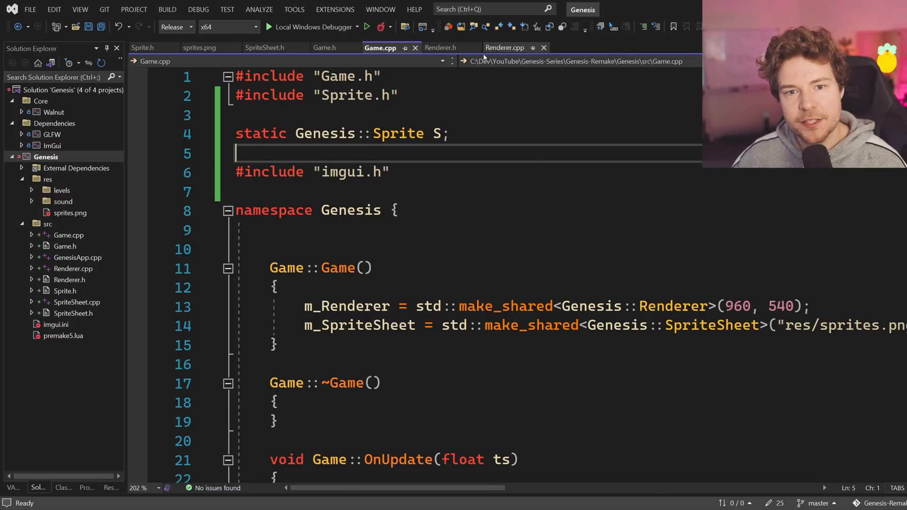
- Add 'static Genesis::Sprite S;' to Renderer.cpp and return to Sprite.h
{"action": "left_click", "coordinate": [504, 47]}
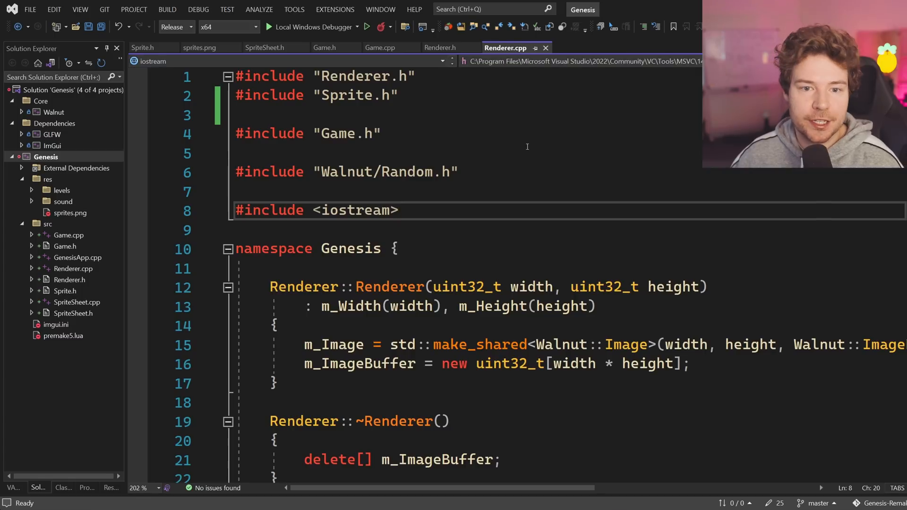
{"action": "type", "text": "static Genesis::Sprite S;"}
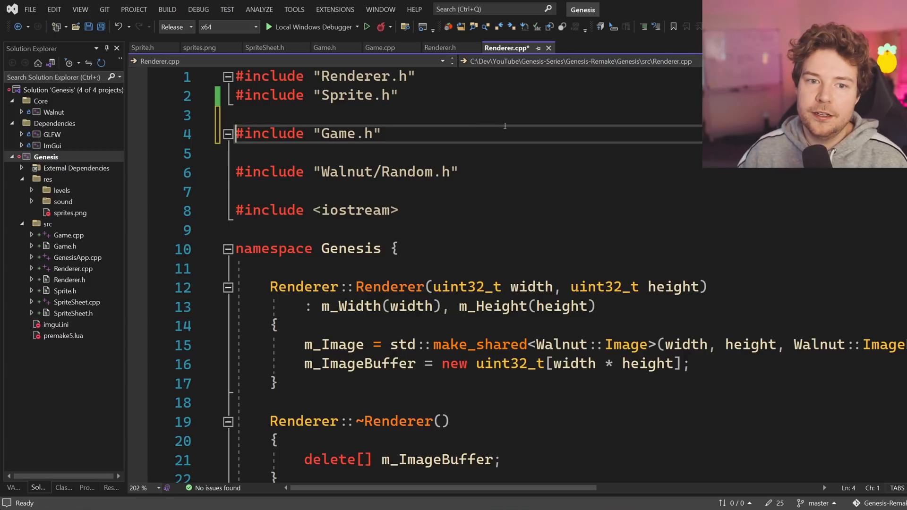
{"action": "left_click", "coordinate": [380, 47]}
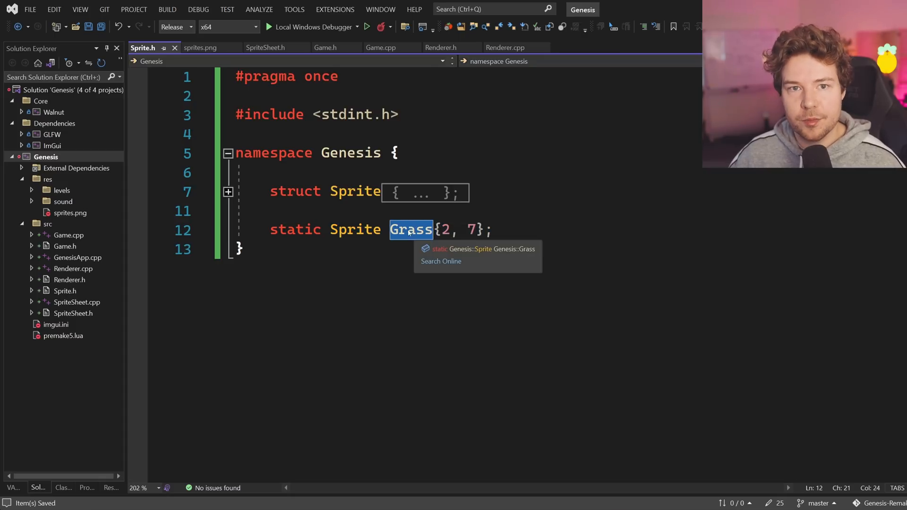
- Expand the Sprite struct and highlight the static Grass{2, 7} declaration and its initializer values
{"action": "left_click", "coordinate": [228, 192]}
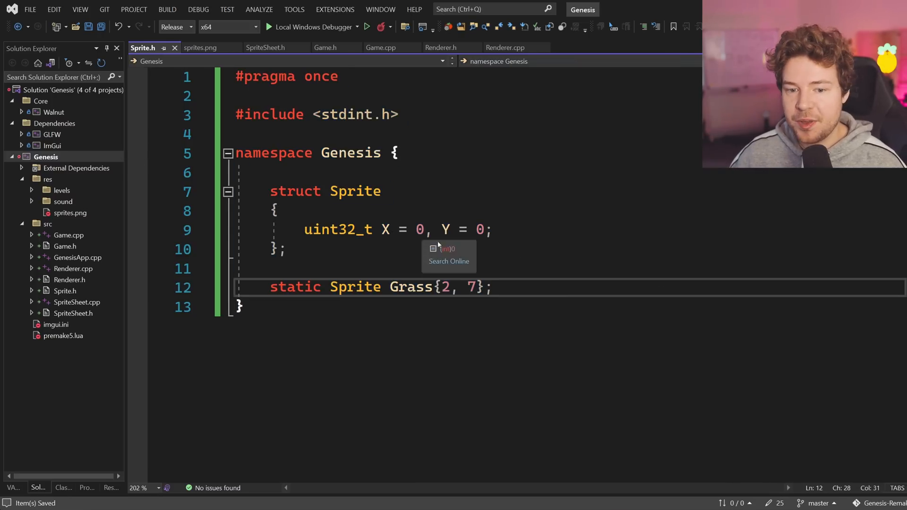
{"action": "double_click", "coordinate": [410, 286]}
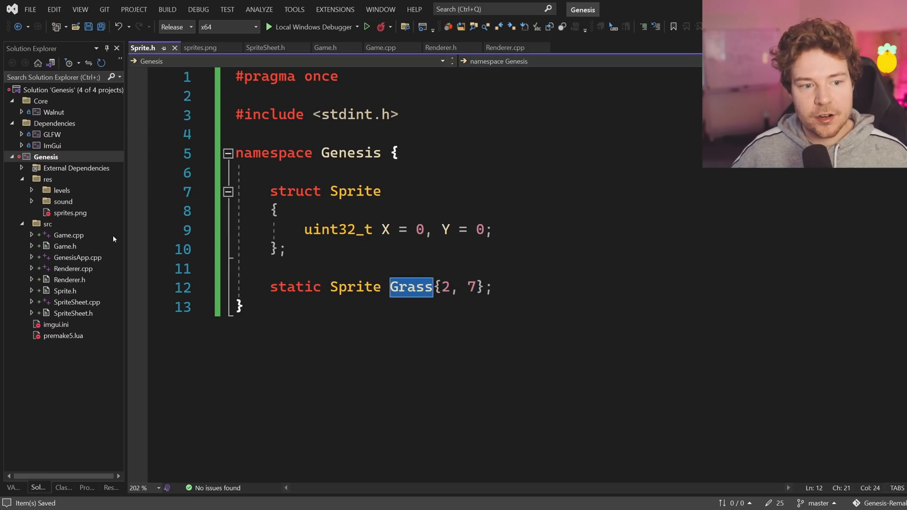
{"action": "mouse_move", "coordinate": [101, 277]}
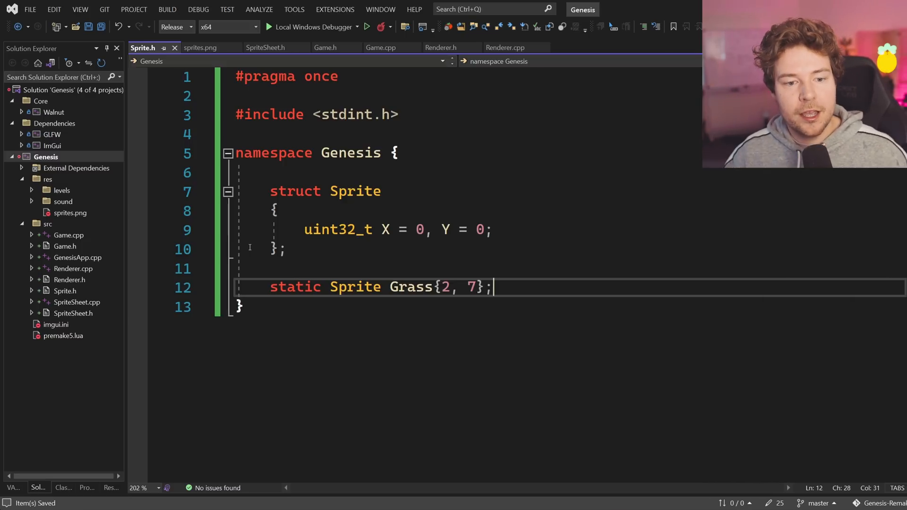
{"action": "left_click_drag", "start_coordinate": [439, 287], "coordinate": [477, 287]}
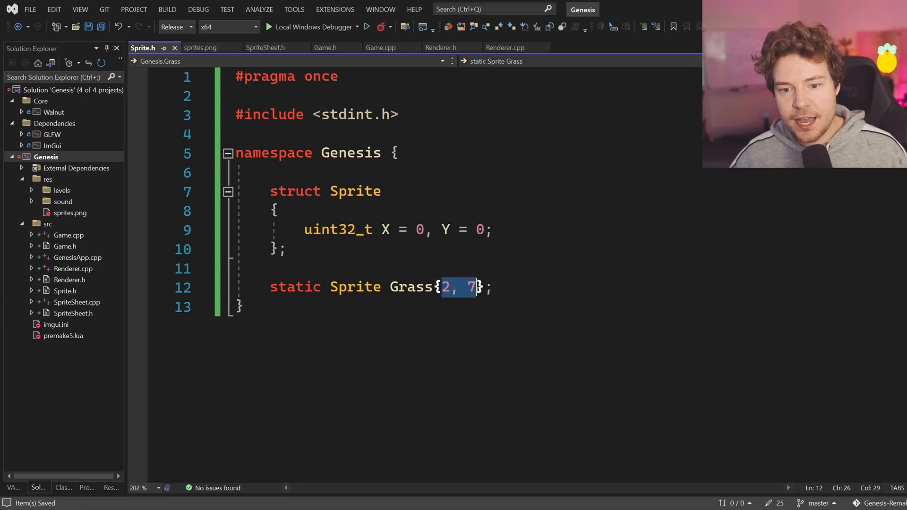
{"action": "mouse_move", "coordinate": [472, 287]}
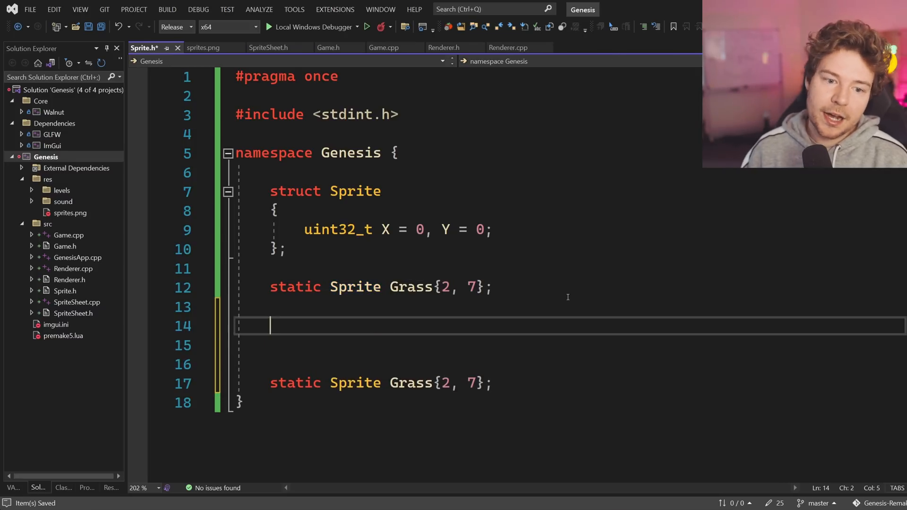
- Draft a trial Sprites class with an inline static Sprites::Grass member, then delete it again
{"action": "type", "text": "class"}
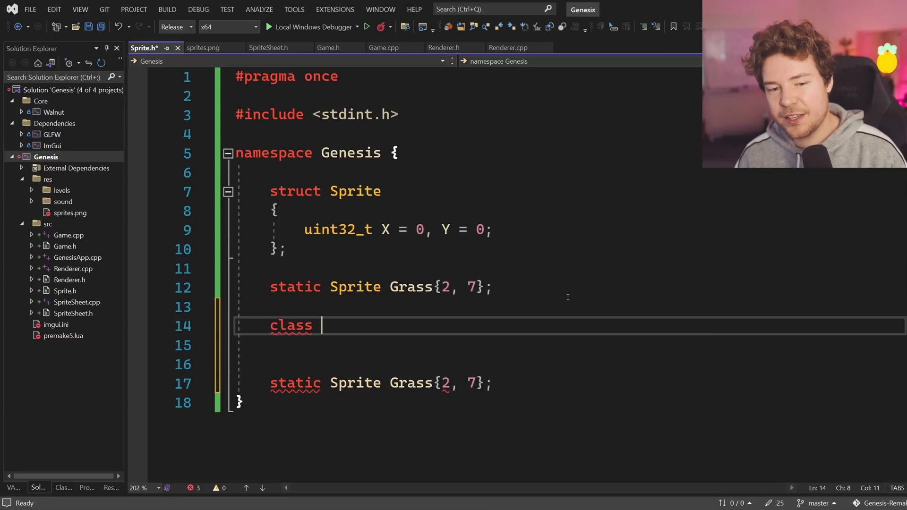
{"action": "type", "text": "Sprites"}
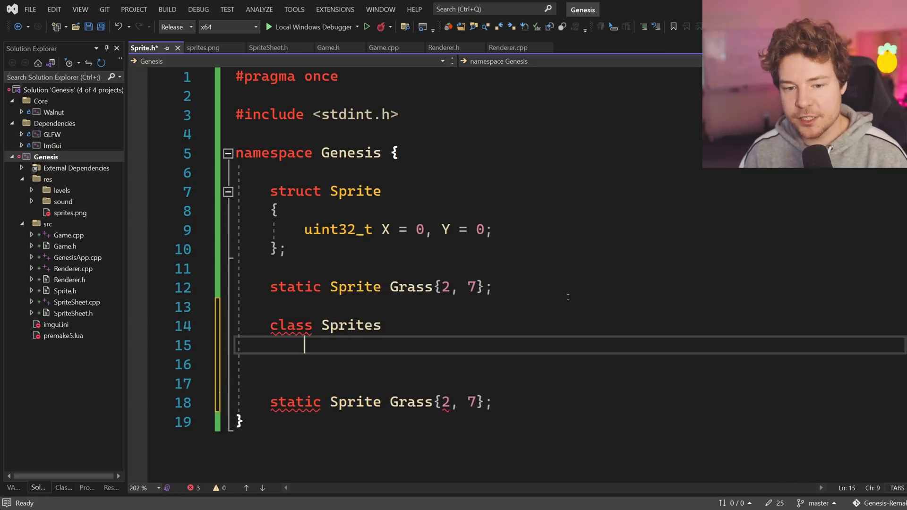
{"action": "type", "text": "{"}
{"action": "left_click", "coordinate": [570, 364]}
{"action": "type", "text": "public:"}
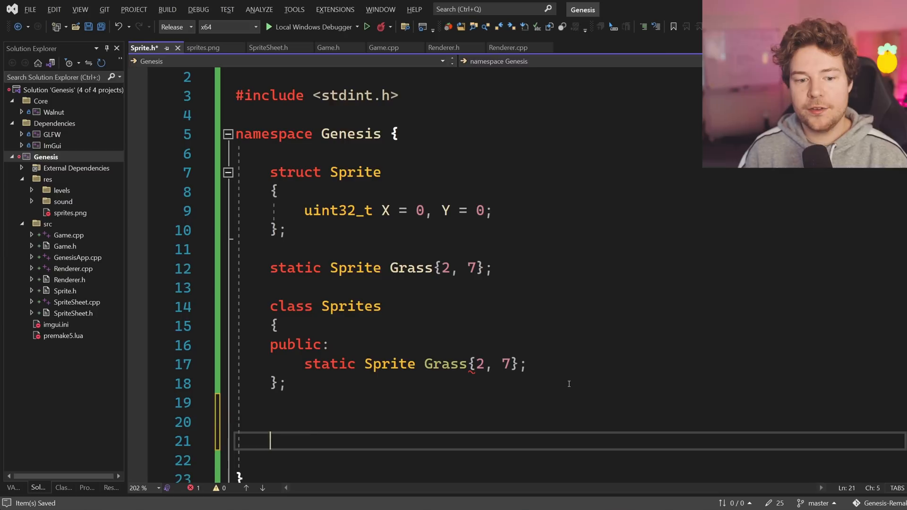
{"action": "type", "text": "Sprites::Grass"}
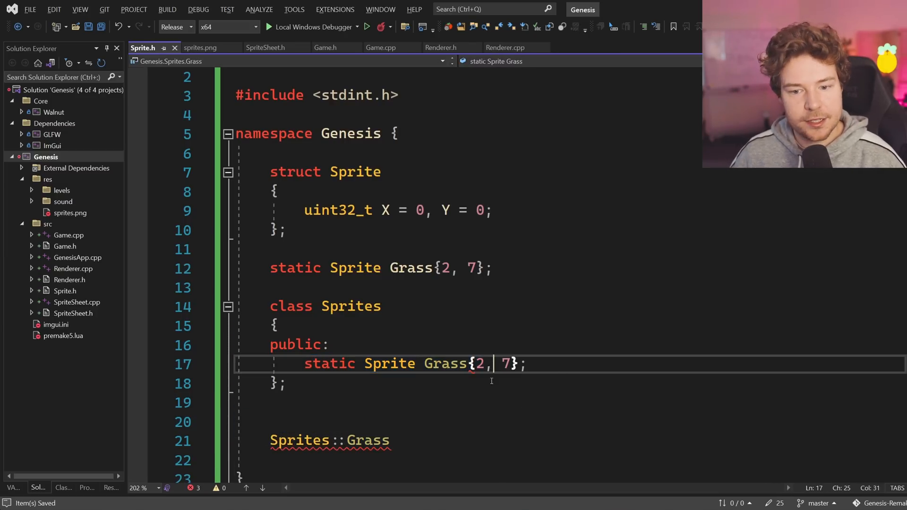
{"action": "type", "text": "inline"}
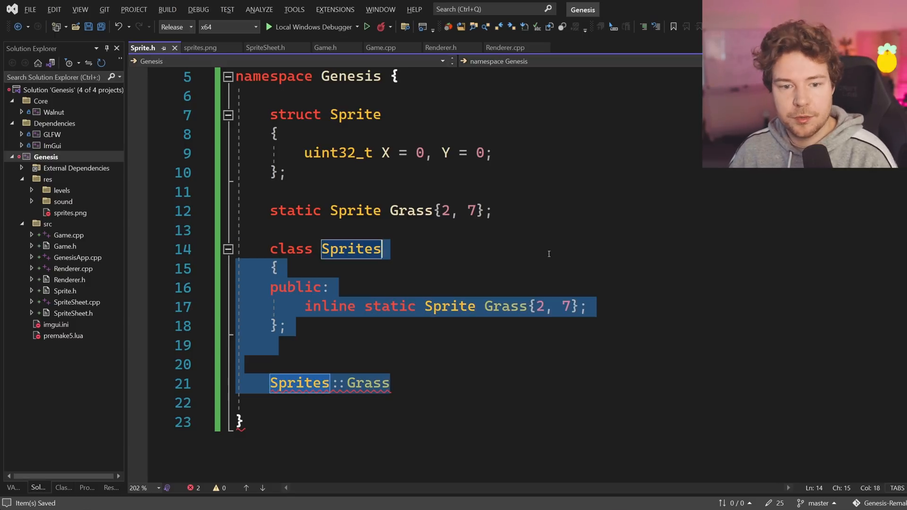
{"action": "key", "text": "Delete"}
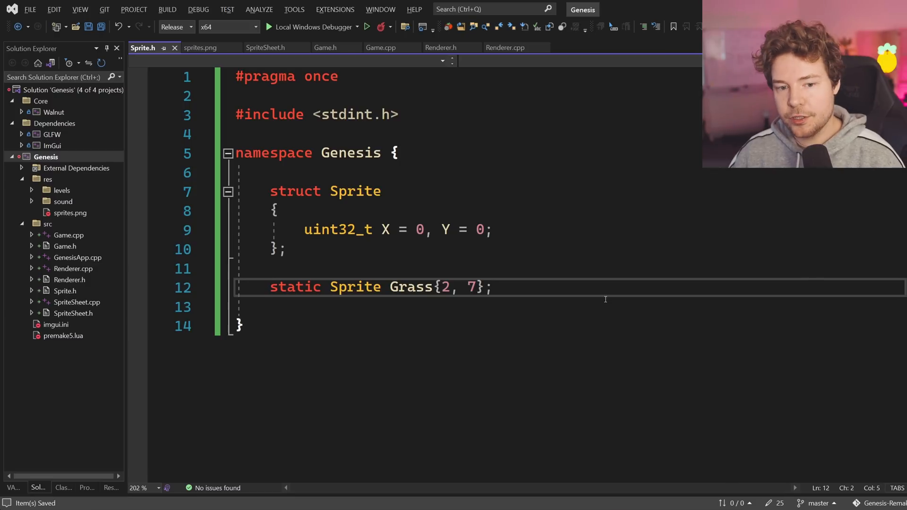
{"action": "double_click", "coordinate": [295, 287]}
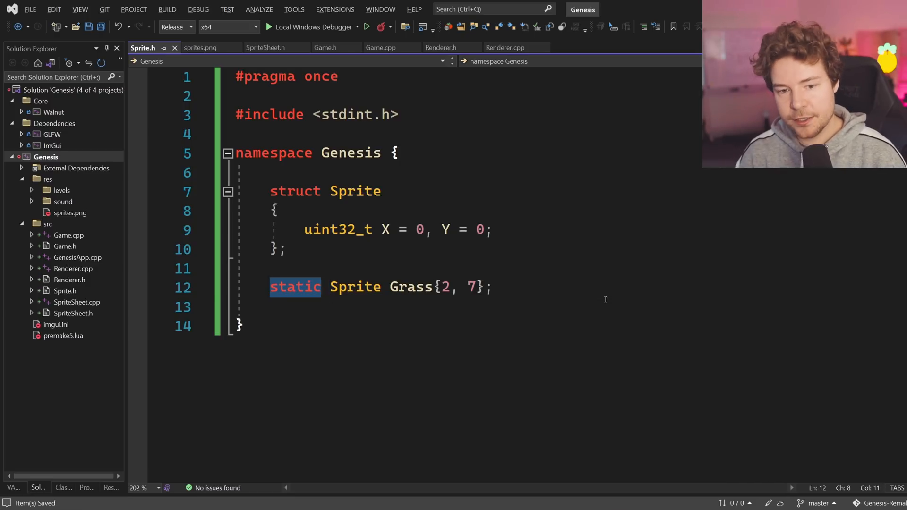
{"action": "type", "text": "inline"}
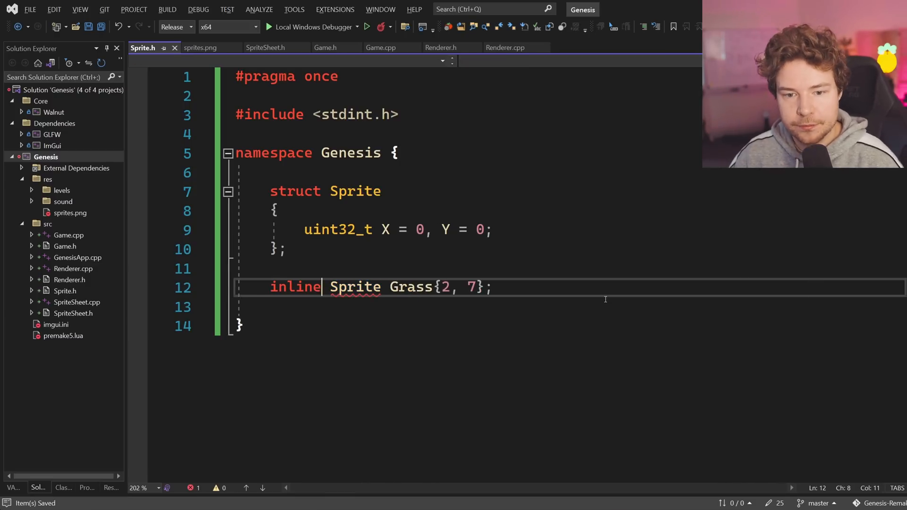
{"action": "type", "text": "static"}
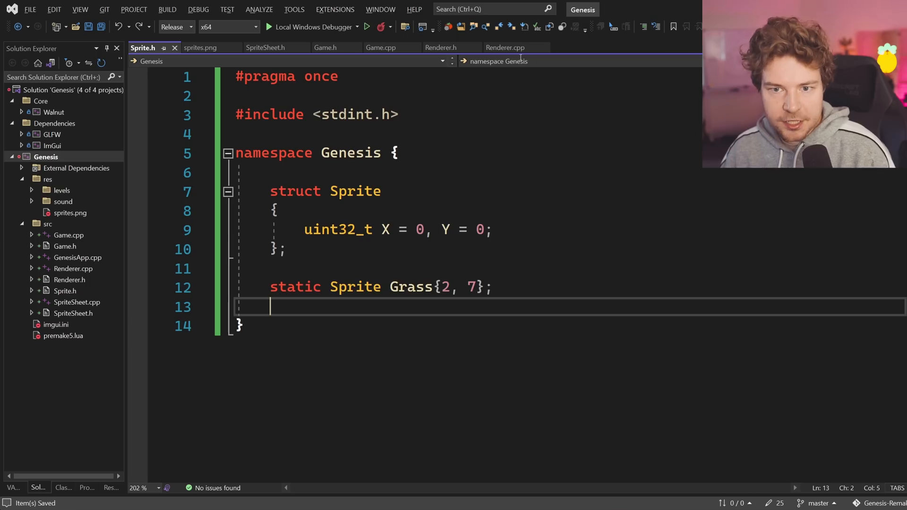
{"action": "left_click", "coordinate": [503, 47]}
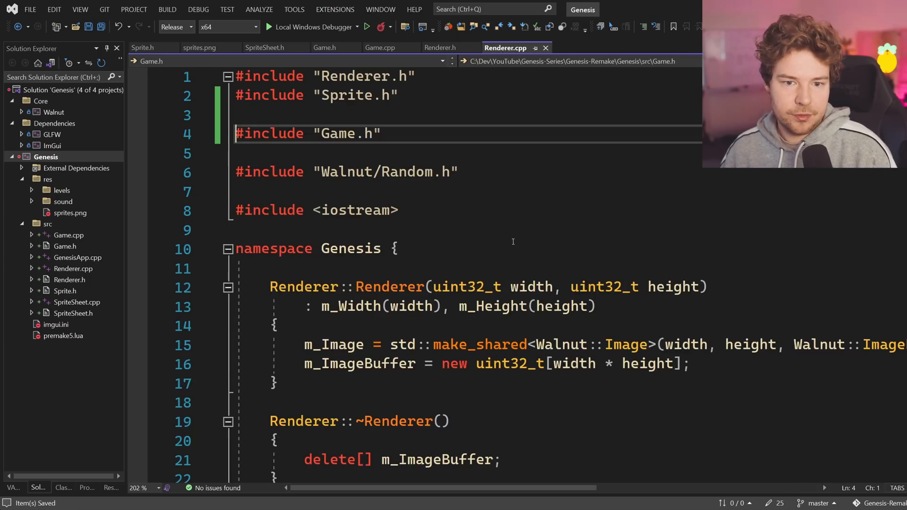
{"action": "double_click", "coordinate": [358, 363]}
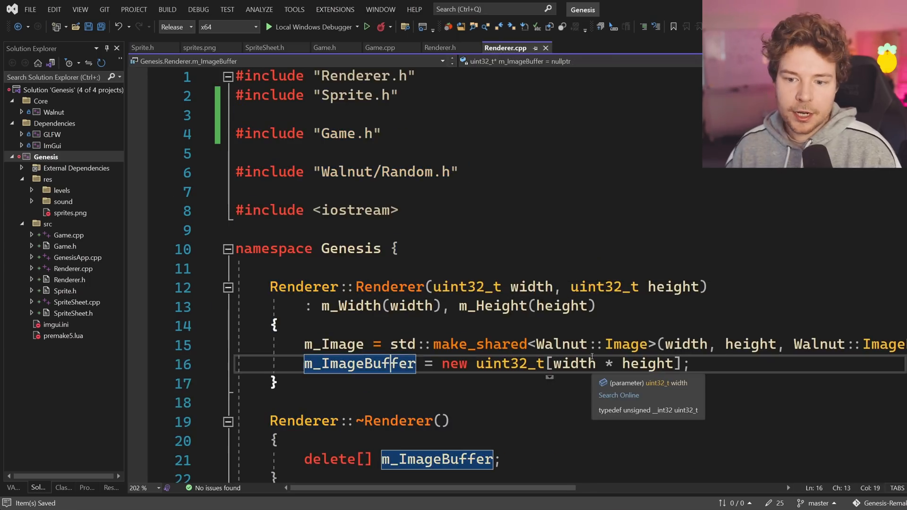
{"action": "type", "text": "G"}
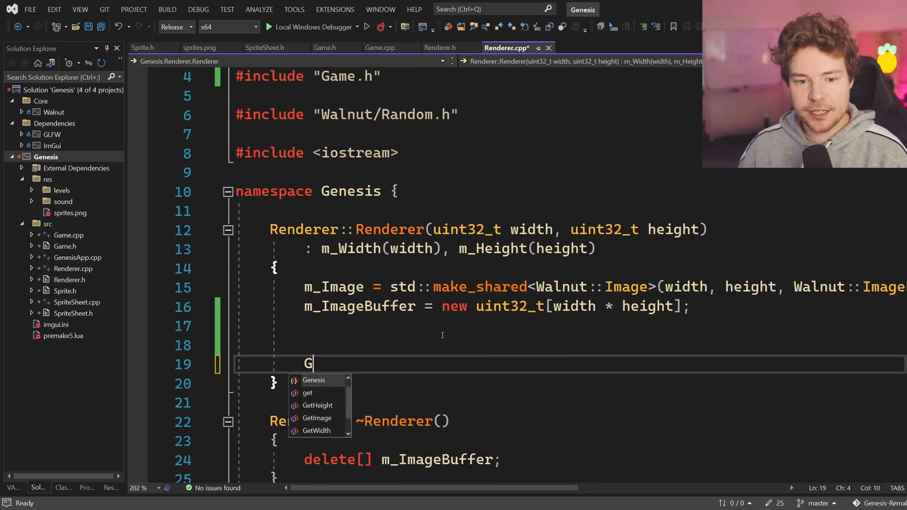
{"action": "left_click", "coordinate": [142, 47]}
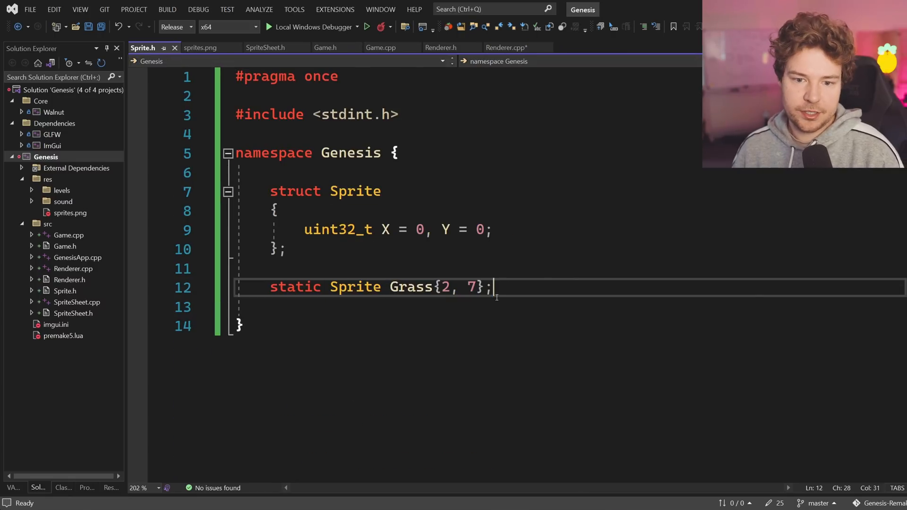
- Enclose the static Grass{2, 7} declaration in a namespace Sprites { ... } block
{"action": "type", "text": "namespace Sprites"}
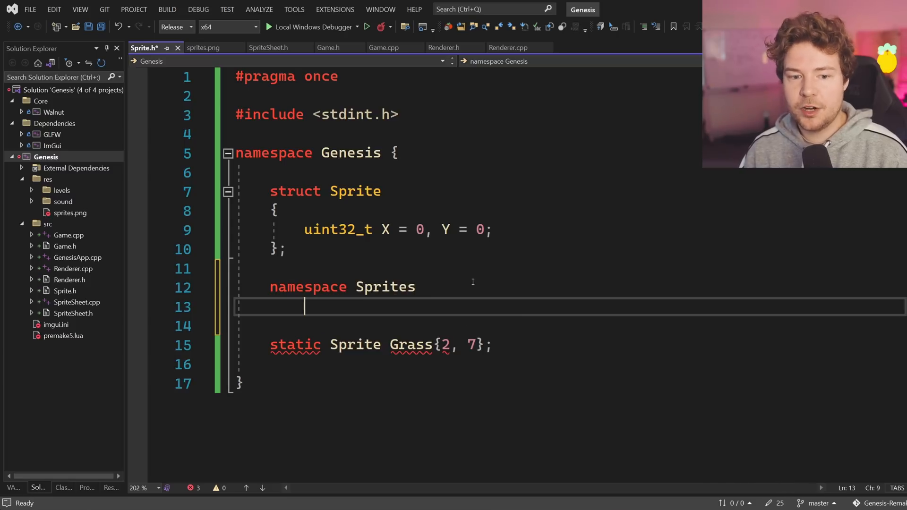
{"action": "type", "text": "{"}
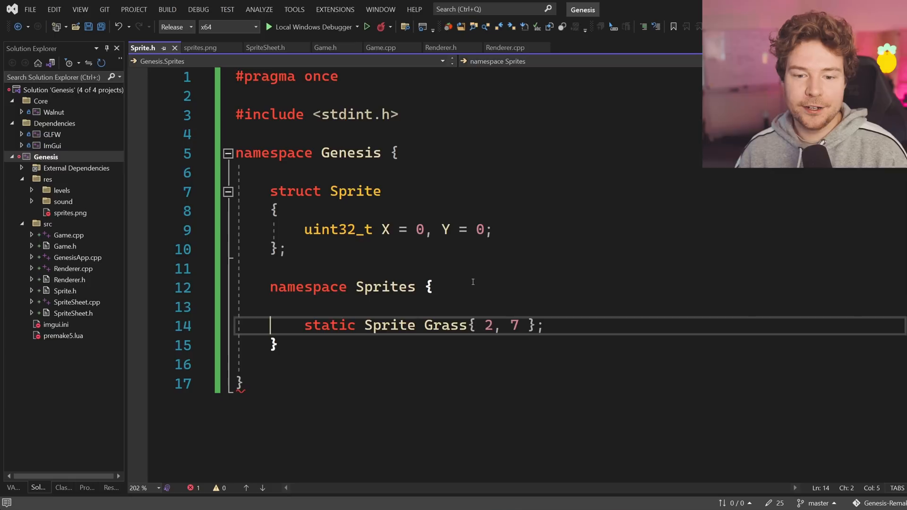
- In Renderer.cpp's constructor, start a std::cout line referencing Sprites::Grass
{"action": "double_click", "coordinate": [444, 325]}
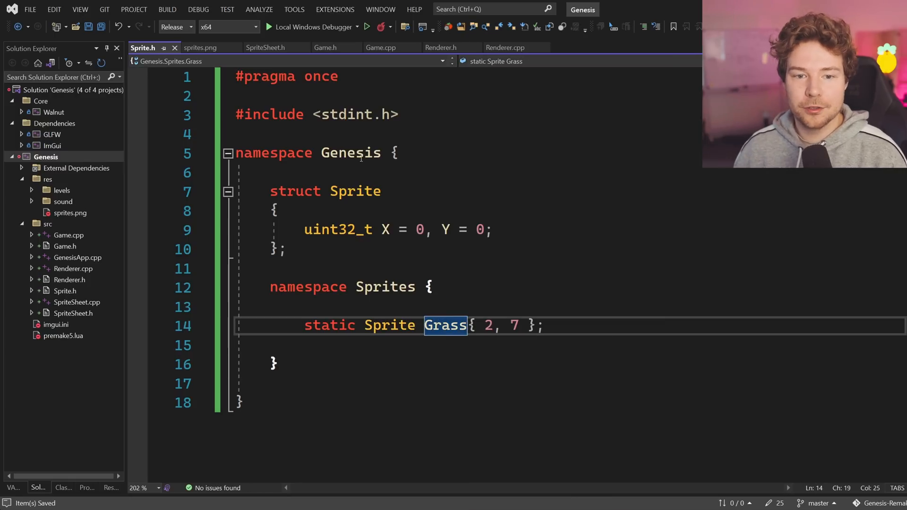
{"action": "left_click", "coordinate": [504, 47]}
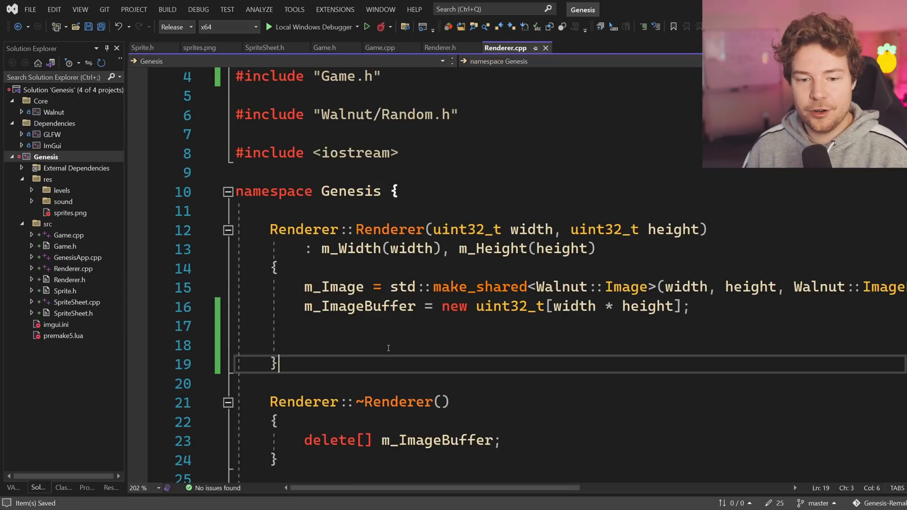
{"action": "type", "text": "Sprites::"}
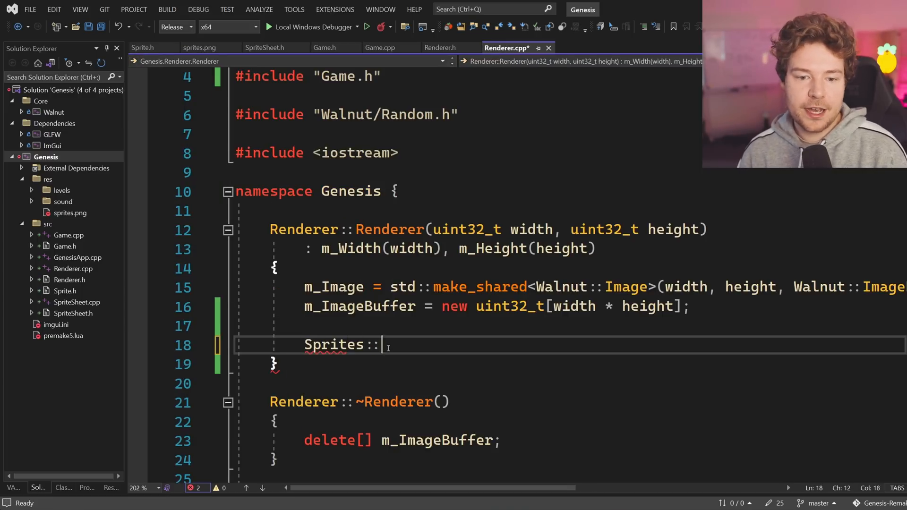
{"action": "type", "text": "Grass;"}
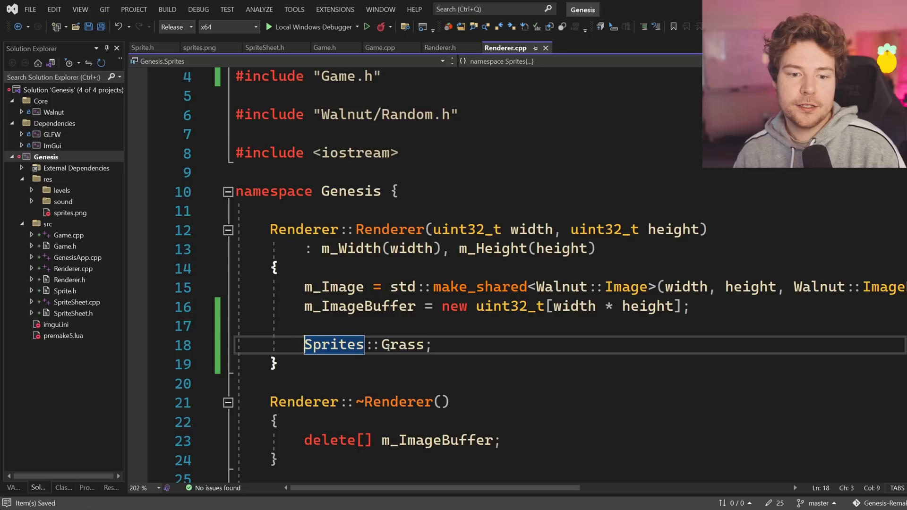
{"action": "type", "text": "std::cout << (void*)&"}
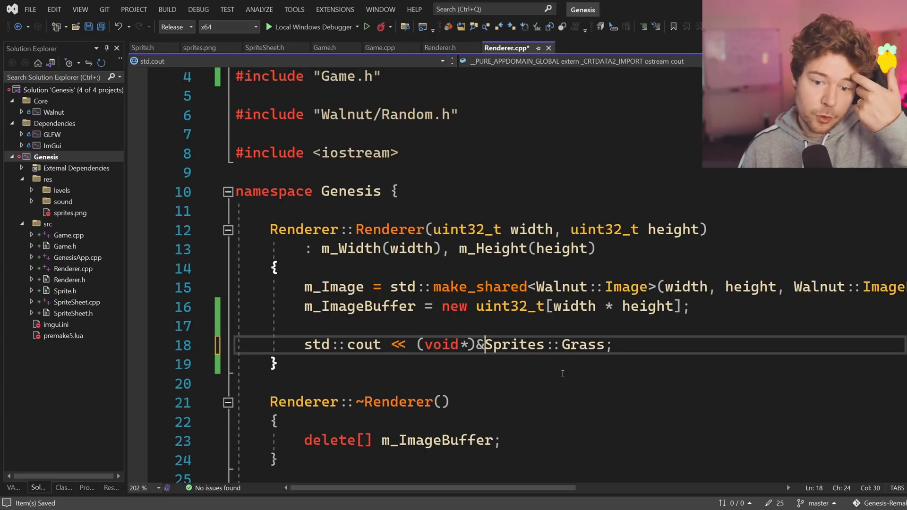
- Cast the Grass address to uint64_t and finish the line with std::endl
{"action": "double_click", "coordinate": [513, 345]}
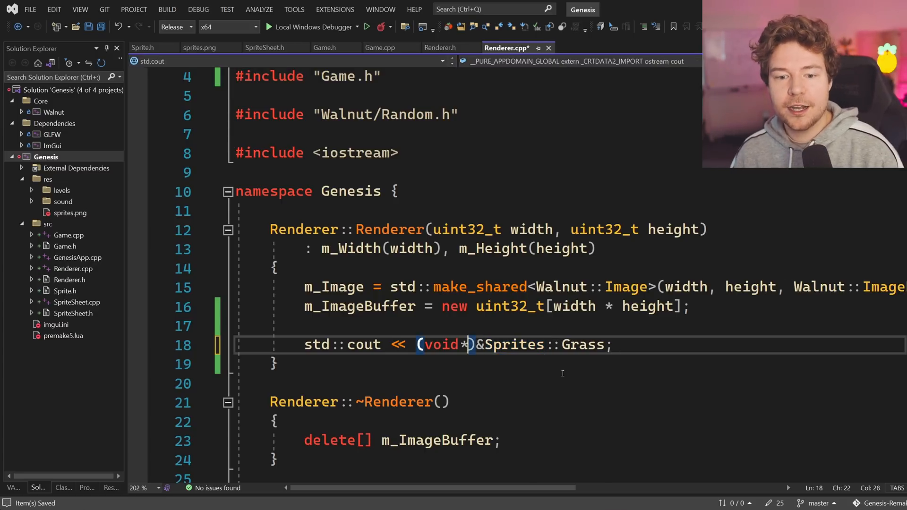
{"action": "type", "text": "uint"}
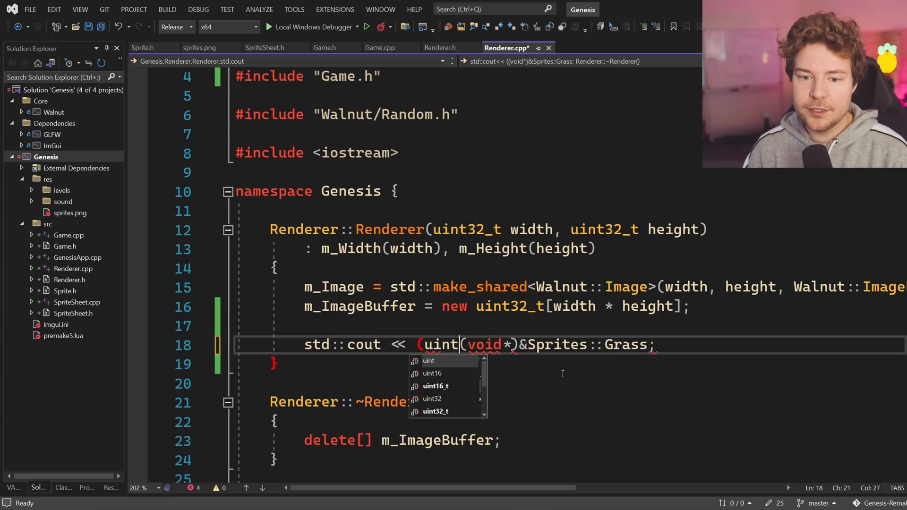
{"action": "type", "text": "64_t)"}
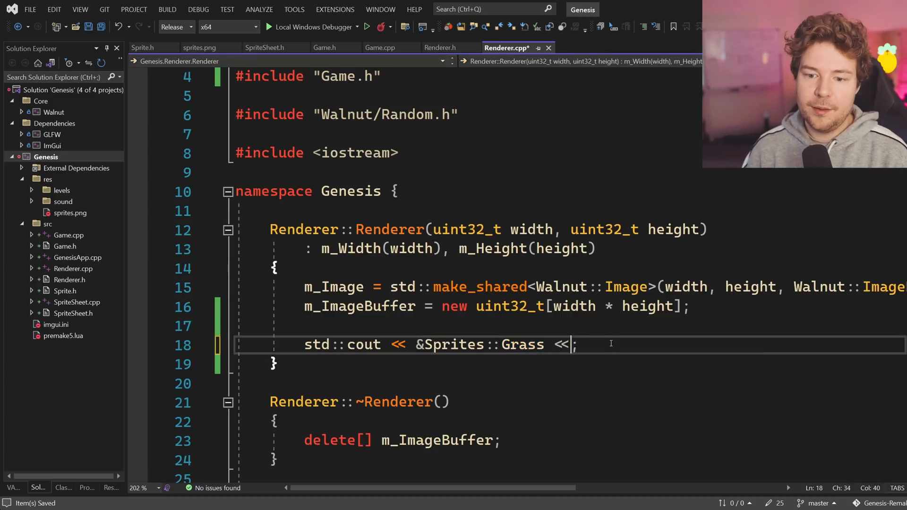
{"action": "type", "text": "std::endl"}
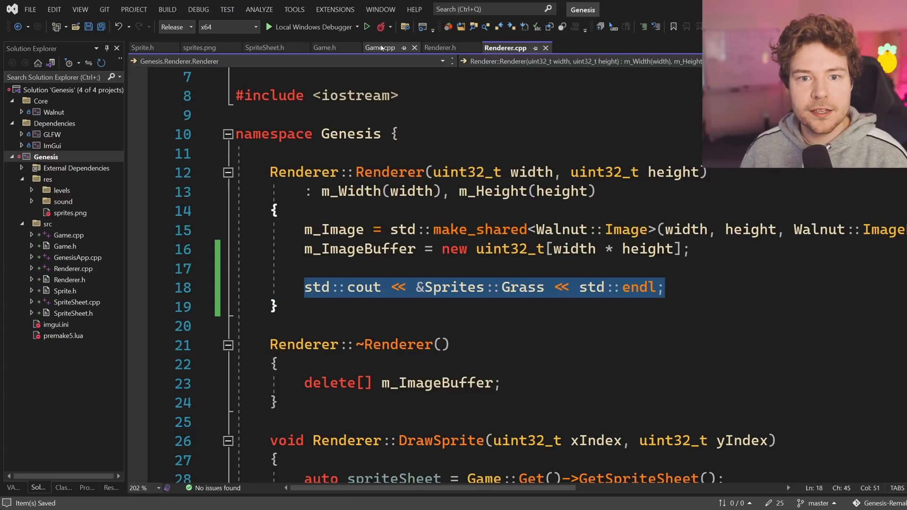
- Add std::cout << &Sprites::Grass << std::endl; and #include <iostream> to Game.cpp, then start a build
{"action": "left_click", "coordinate": [380, 47]}
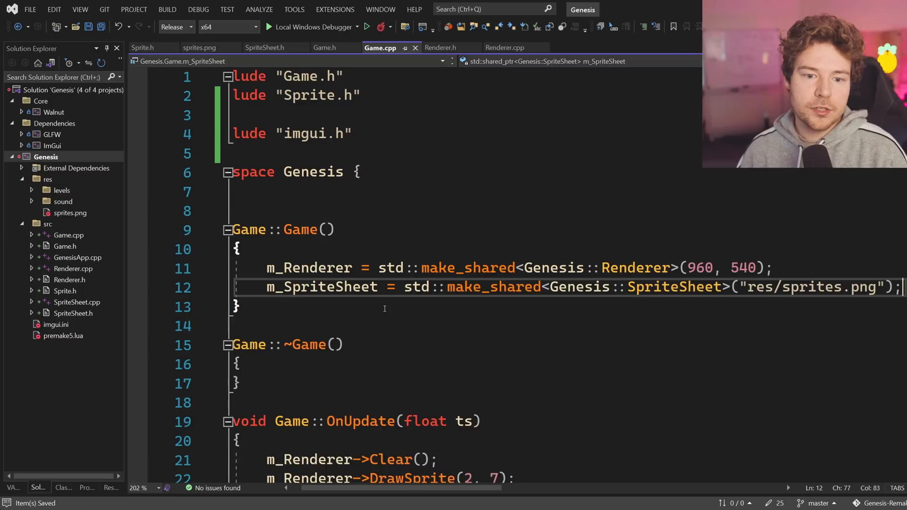
{"action": "type", "text": "std::cout << &Sprites::Grass << std::endl;"}
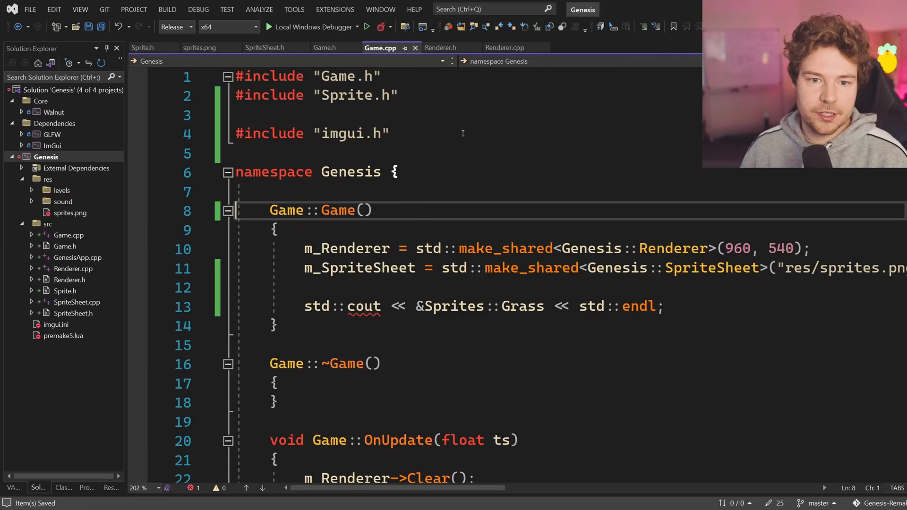
{"action": "type", "text": "#include <iostream>"}
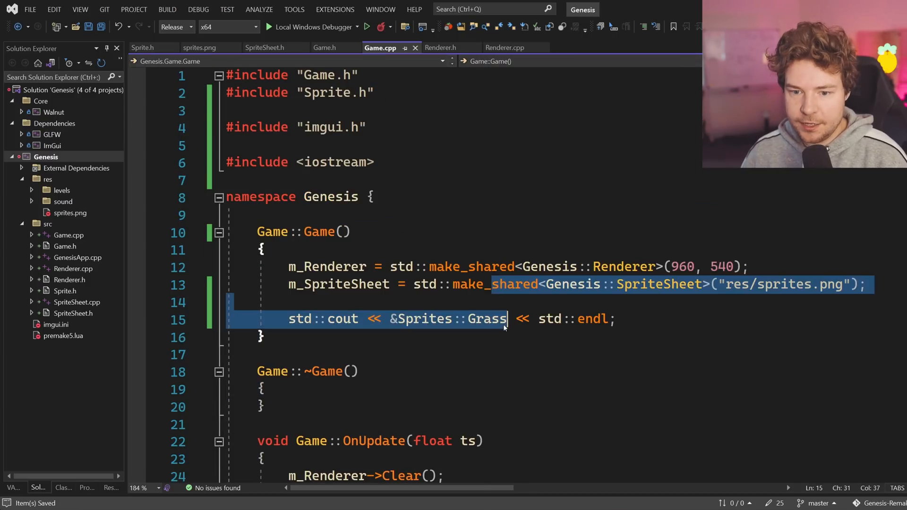
{"action": "left_click", "coordinate": [504, 48]}
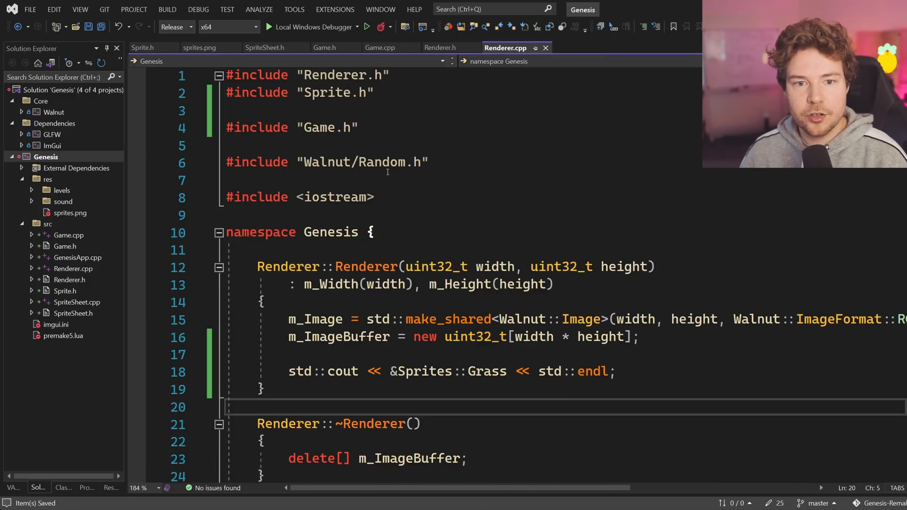
{"action": "left_click", "coordinate": [266, 388]}
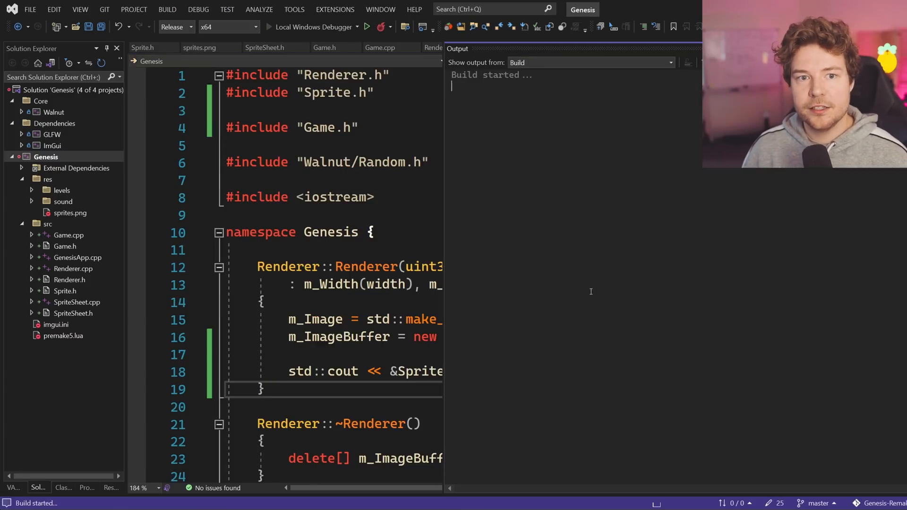
- Run the game and select the two different printed Grass addresses in the console
{"action": "left_click", "coordinate": [367, 26]}
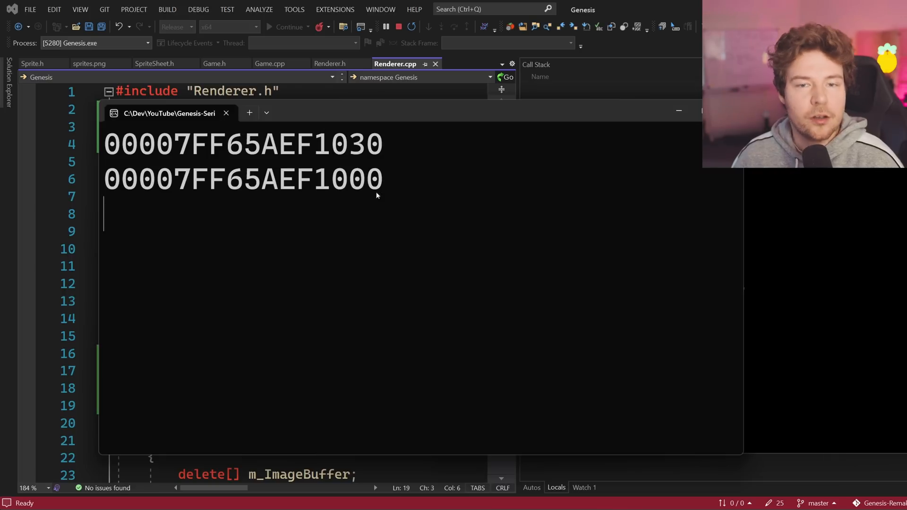
{"action": "left_click_drag", "start_coordinate": [104, 145], "coordinate": [399, 183]}
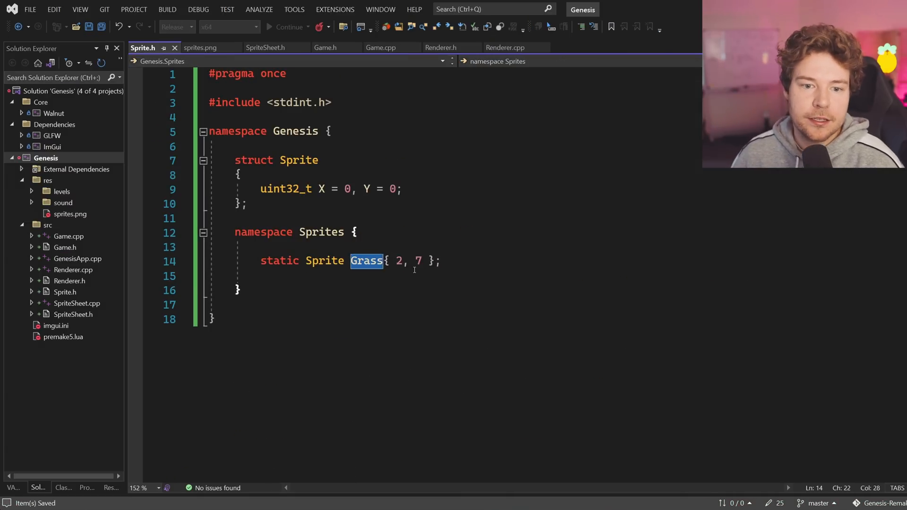
- Add a Sprite(uint32_t x, uint32_t y) constructor that prints "Sprite constructor"
{"action": "double_click", "coordinate": [298, 160]}
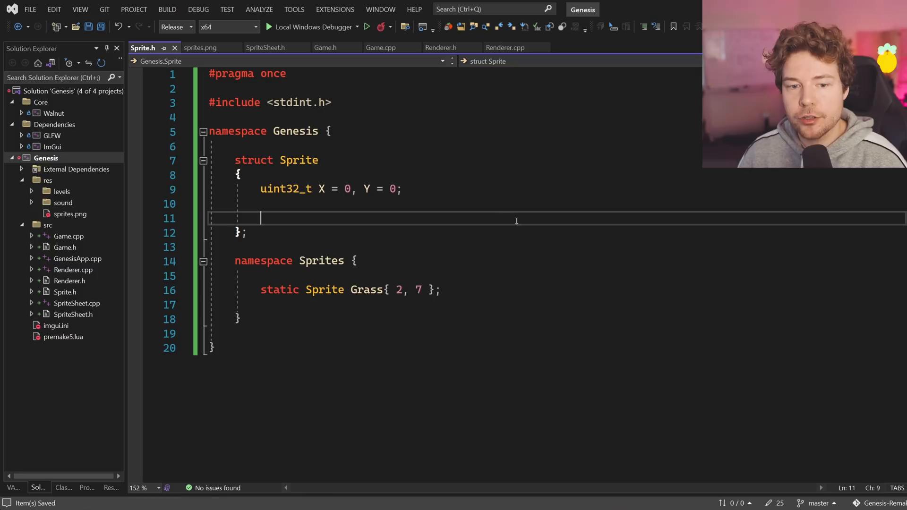
{"action": "type", "text": "Sprite()"}
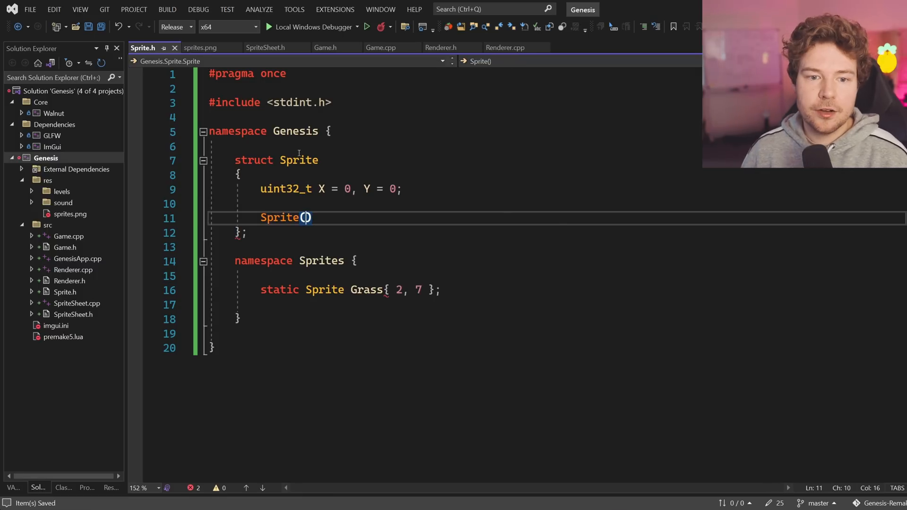
{"action": "type", "text": "uint32_t x, uint32_t y"}
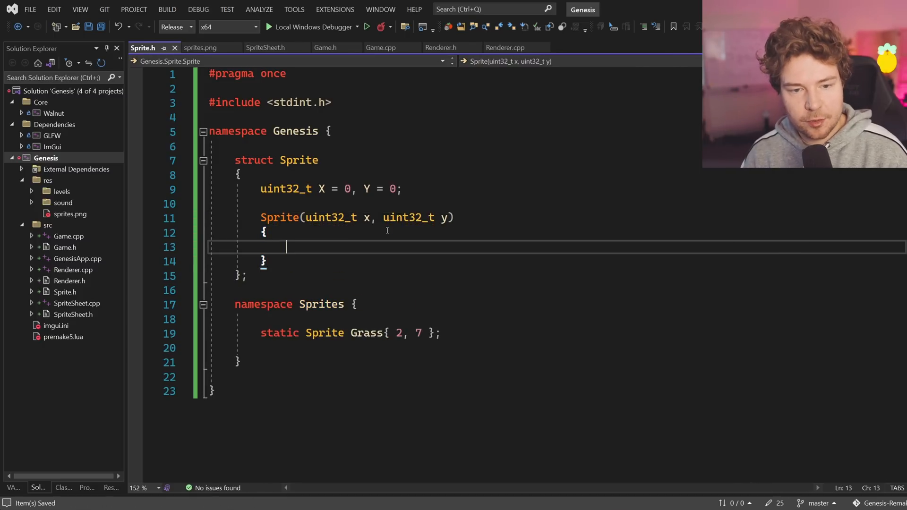
{"action": "type", "text": "std::cout << \"Sr\""}
{"action": "type", "text": "#include <iostream>"}
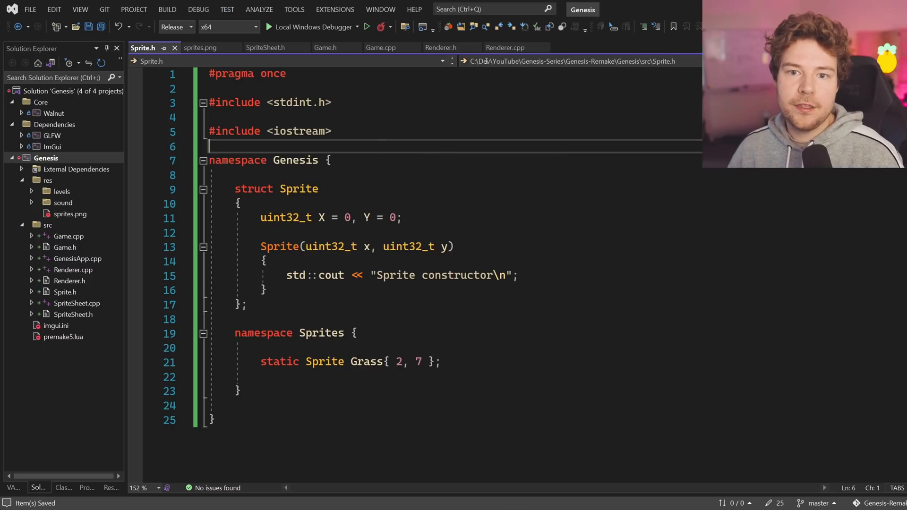
- Run the game to see "Sprite constructor" printed three times, stop it, and return to Sprite.h
{"action": "left_click", "coordinate": [379, 47]}
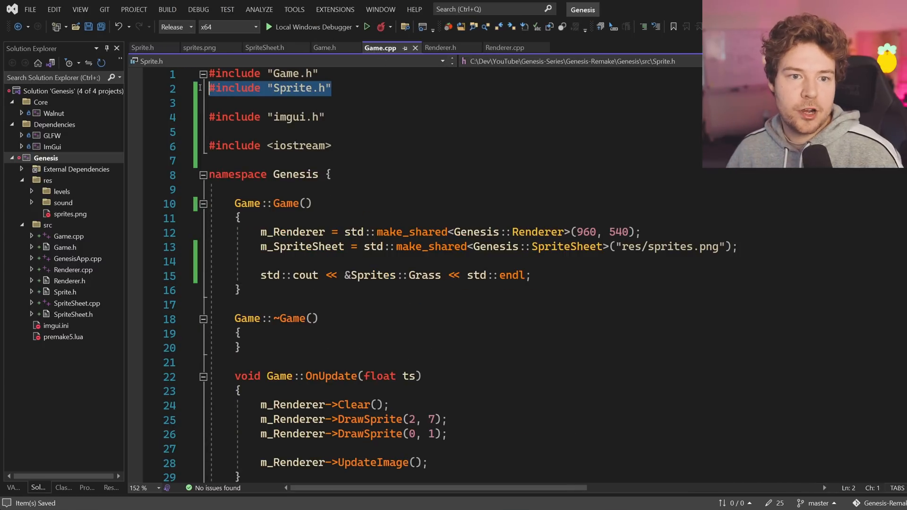
{"action": "left_click", "coordinate": [155, 47]}
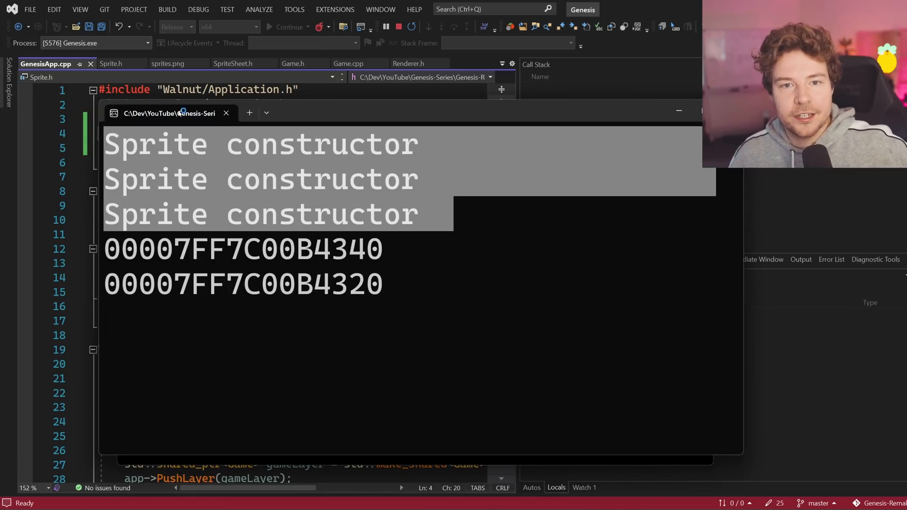
{"action": "left_click", "coordinate": [396, 26]}
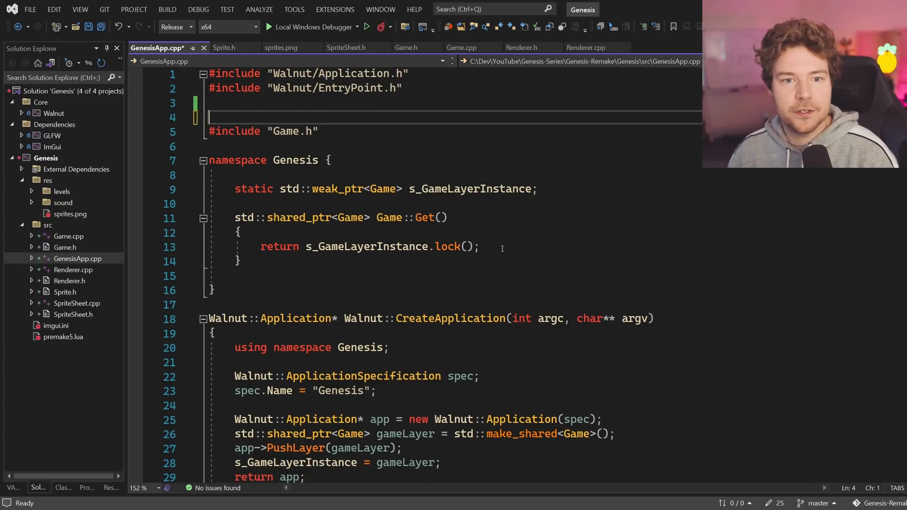
{"action": "left_click", "coordinate": [457, 47]}
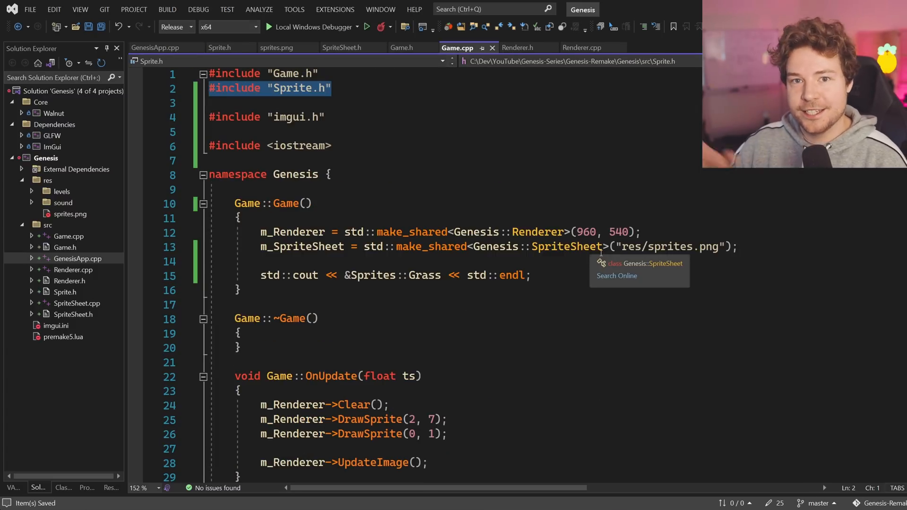
{"action": "left_click", "coordinate": [581, 47]}
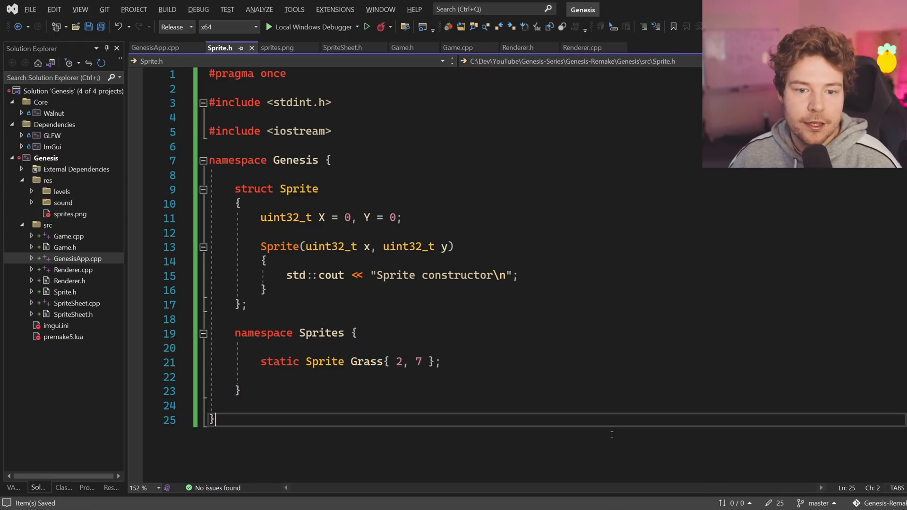
- Replace static with inline on the Grass declaration in the Sprites namespace and save
{"action": "scroll", "scroll_direction": "down", "scroll_amount": 3}
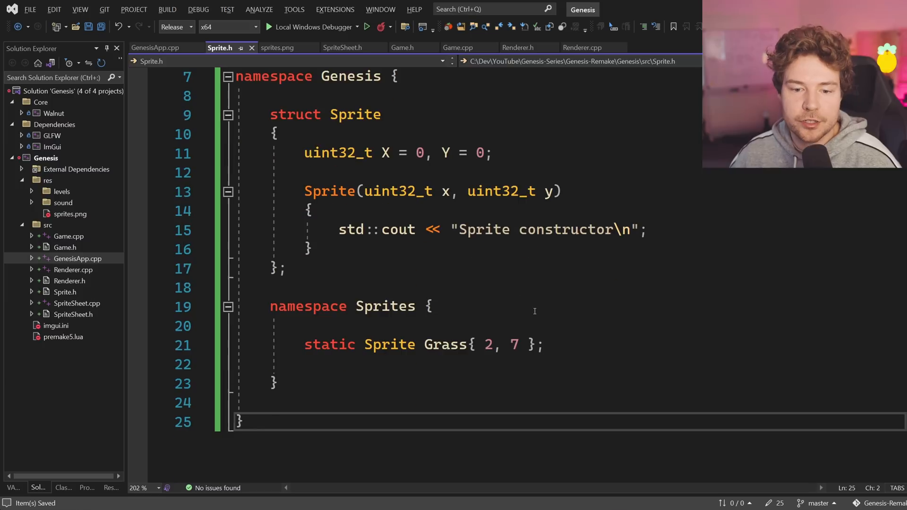
{"action": "double_click", "coordinate": [330, 344]}
{"action": "type", "text": "nline"}
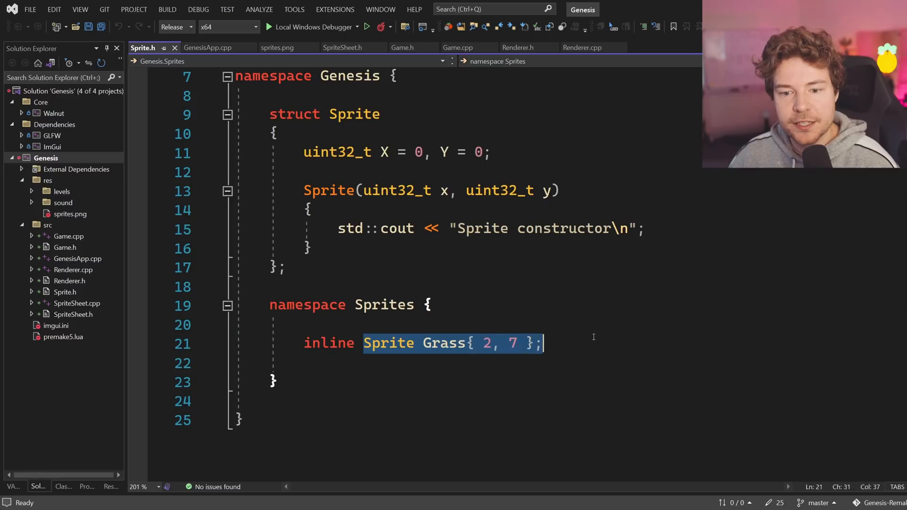
{"action": "left_click", "coordinate": [596, 344]}
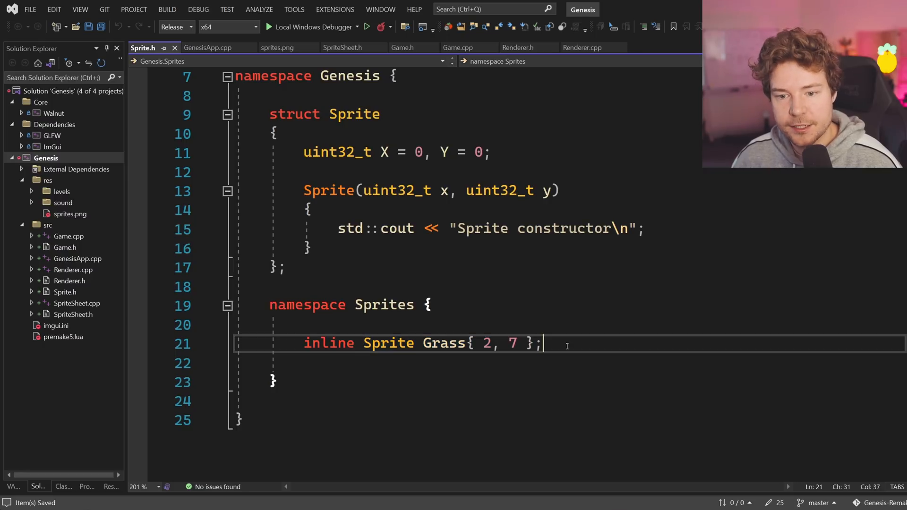
{"action": "mouse_move", "coordinate": [496, 361]}
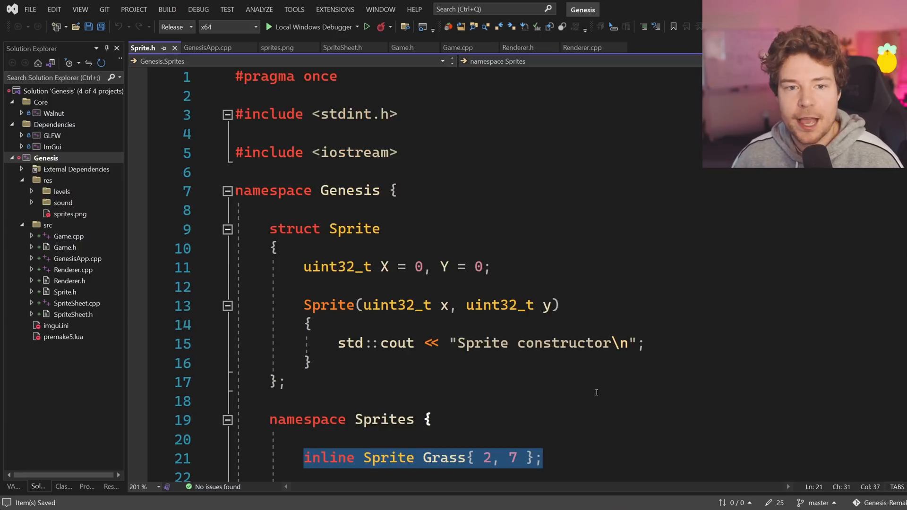
{"action": "scroll", "scroll_direction": "down", "scroll_amount": 3}
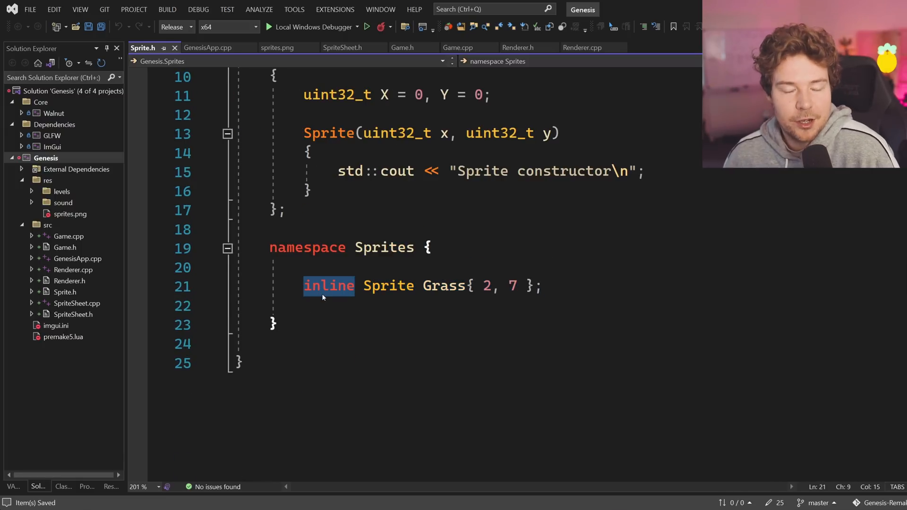
{"action": "double_click", "coordinate": [444, 285]}
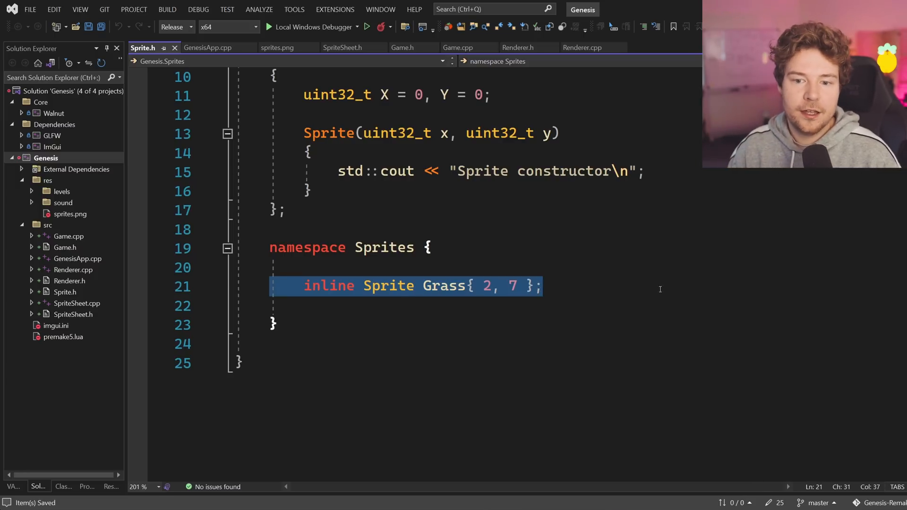
- Run the game and select the two identical Grass addresses printed after one constructor line
{"action": "double_click", "coordinate": [388, 286]}
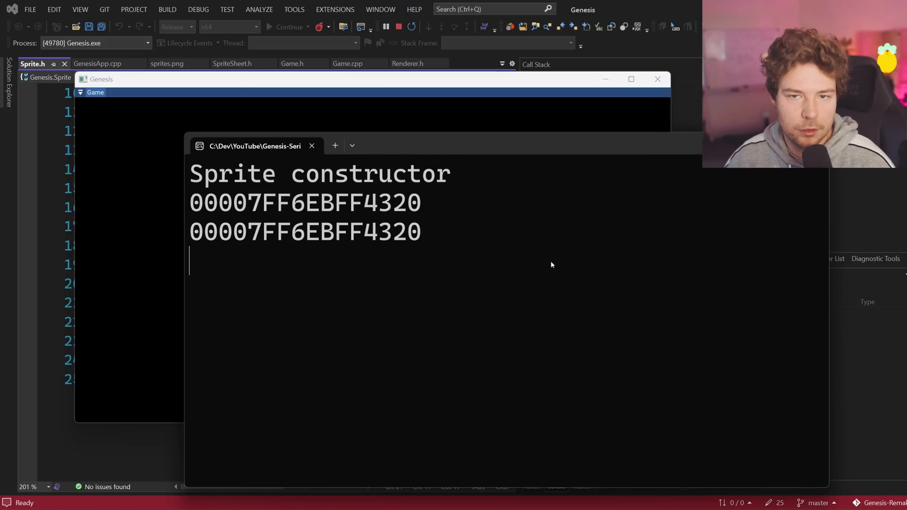
{"action": "left_click_drag", "start_coordinate": [189, 202], "coordinate": [421, 240]}
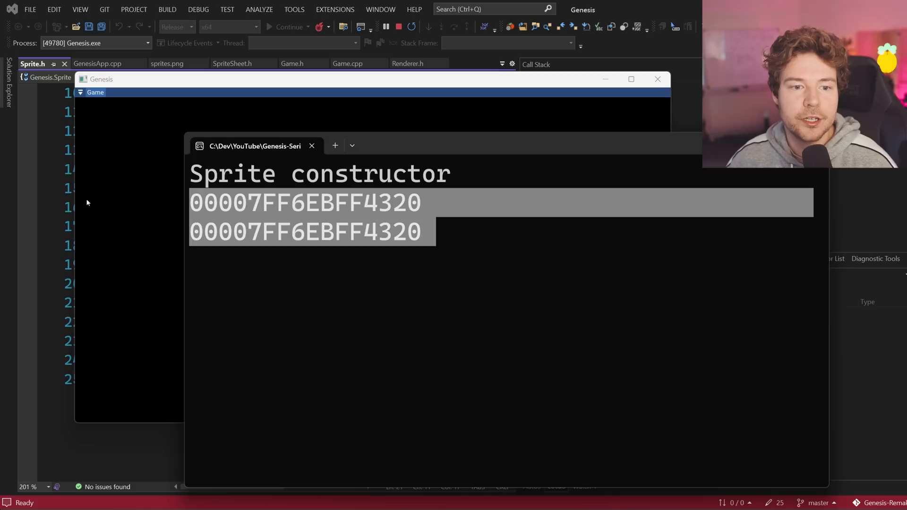